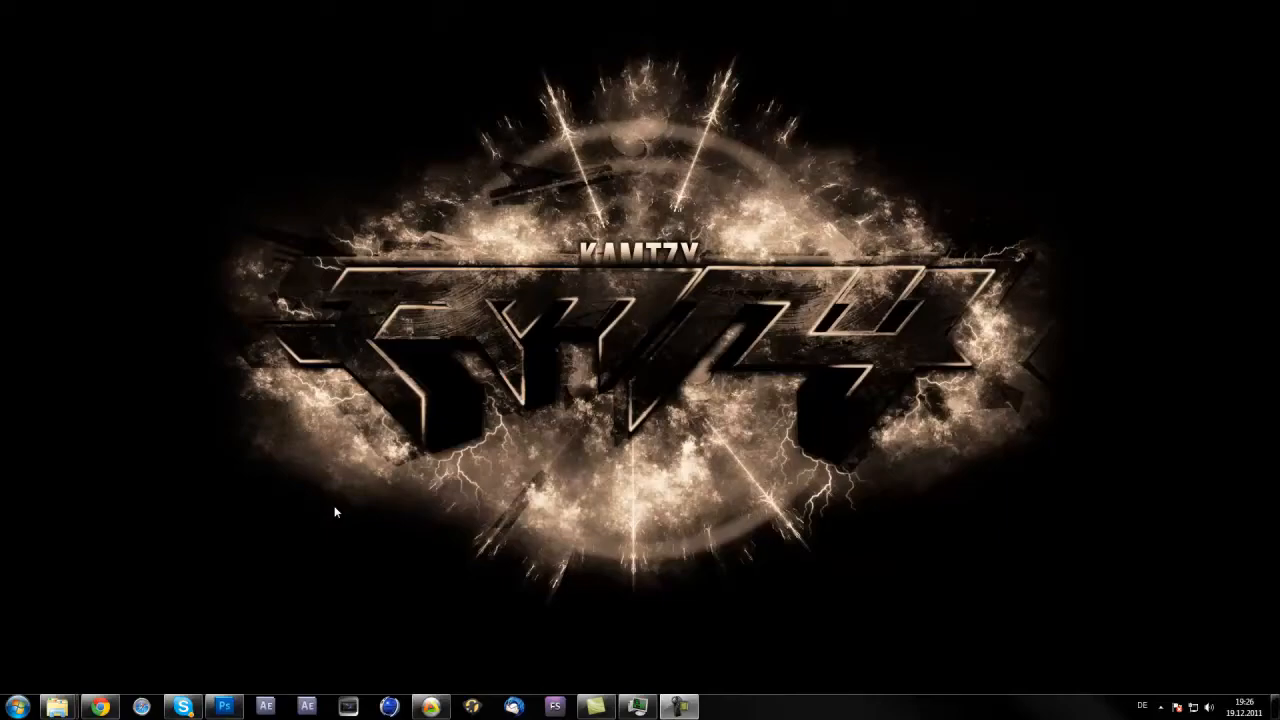
mouse_move(324, 532)
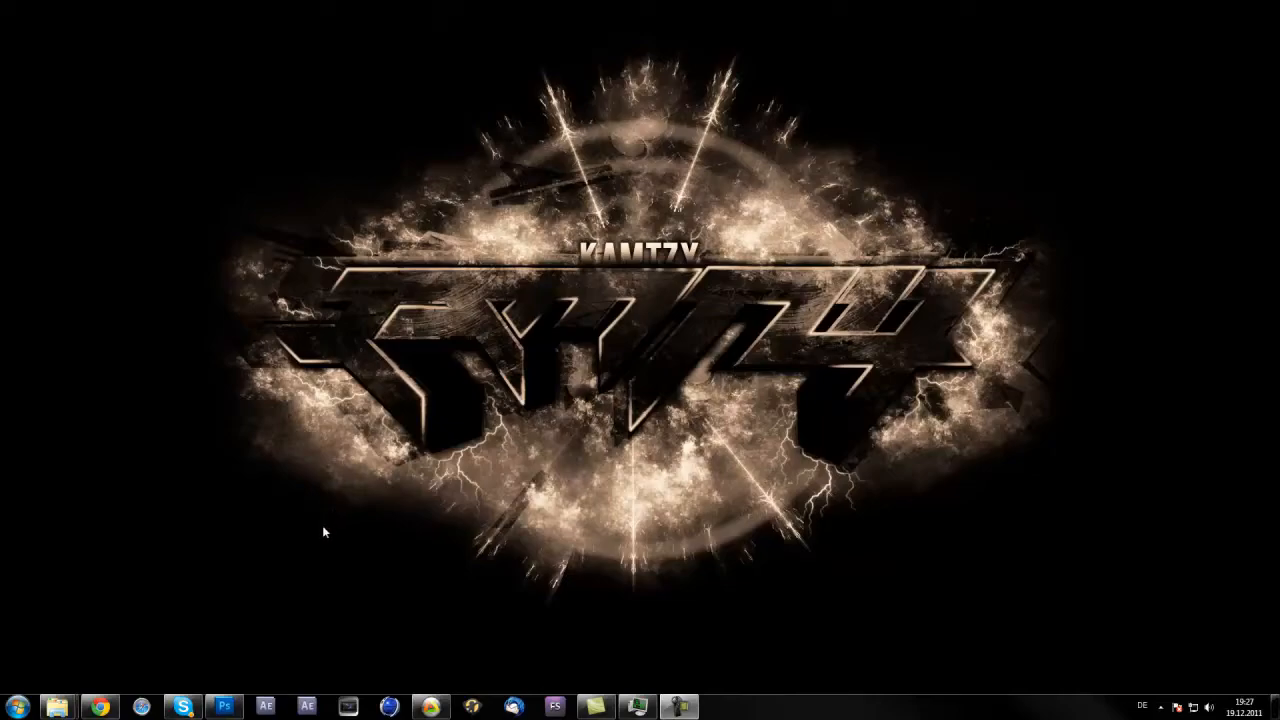
mouse_move(344, 630)
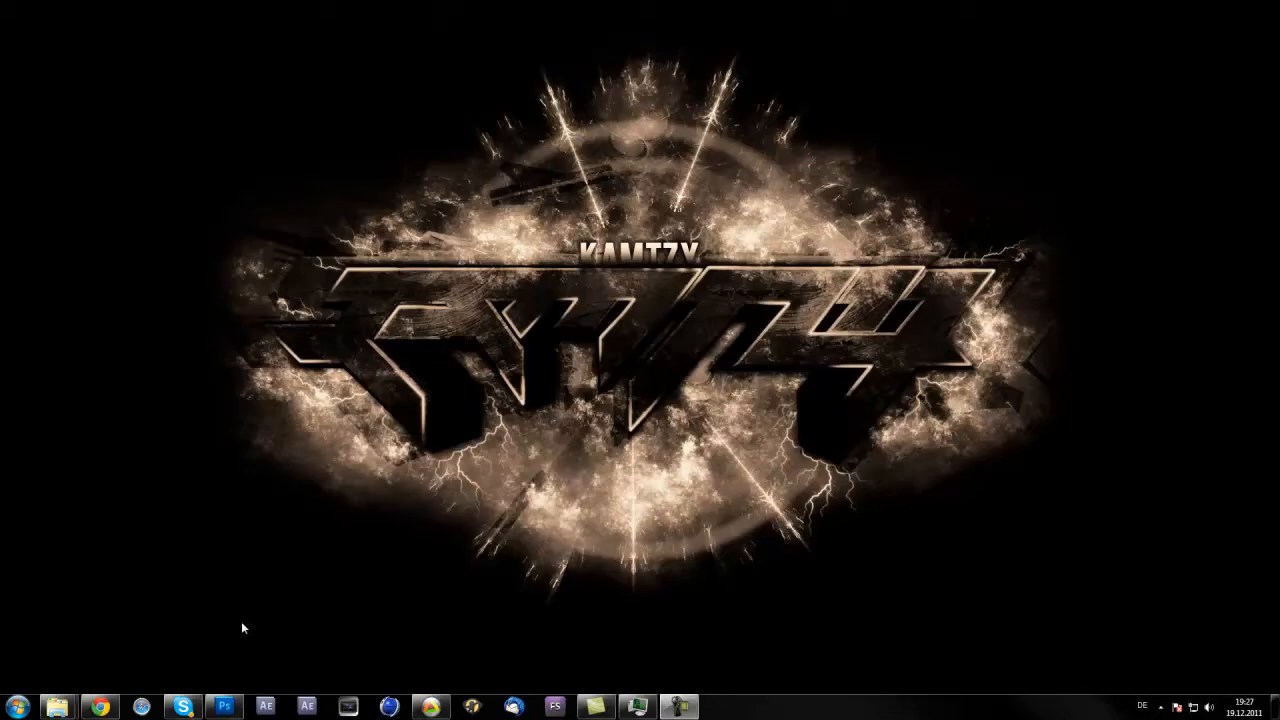
mouse_move(576, 458)
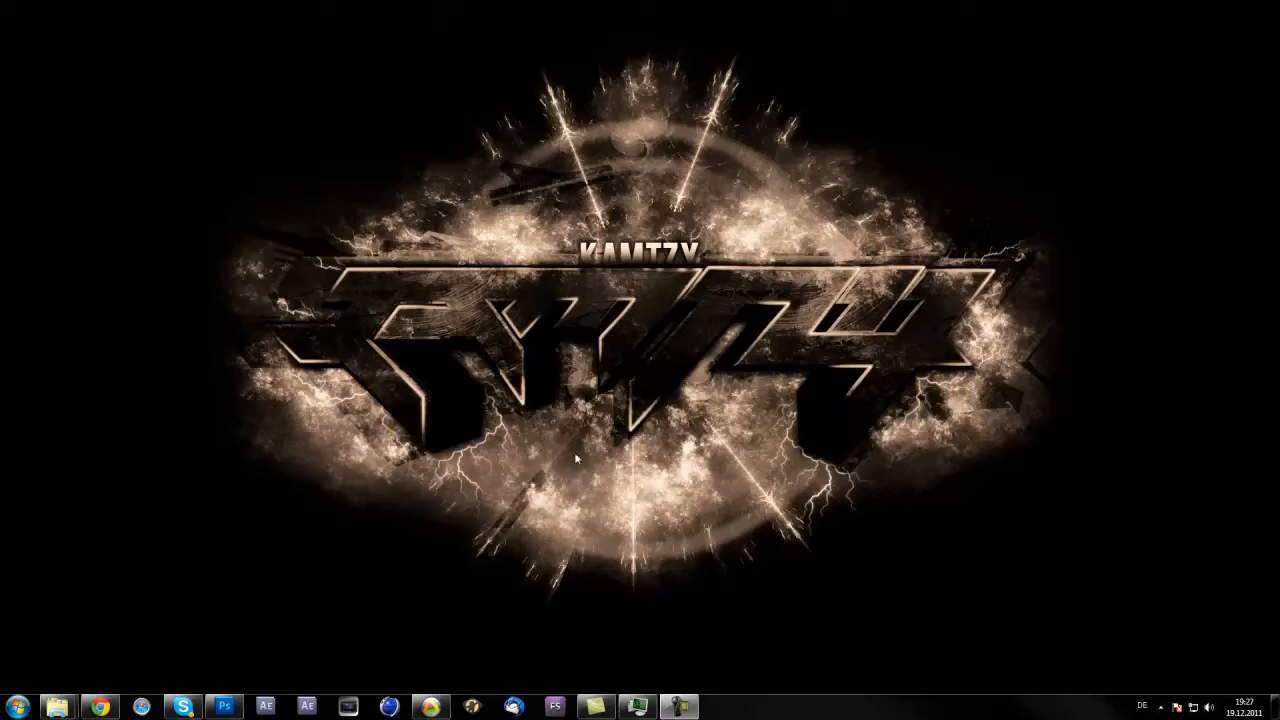
- Browse Designing > 3D Text in the Open dialog and open the red 3D logo PNG
left_click(224, 706)
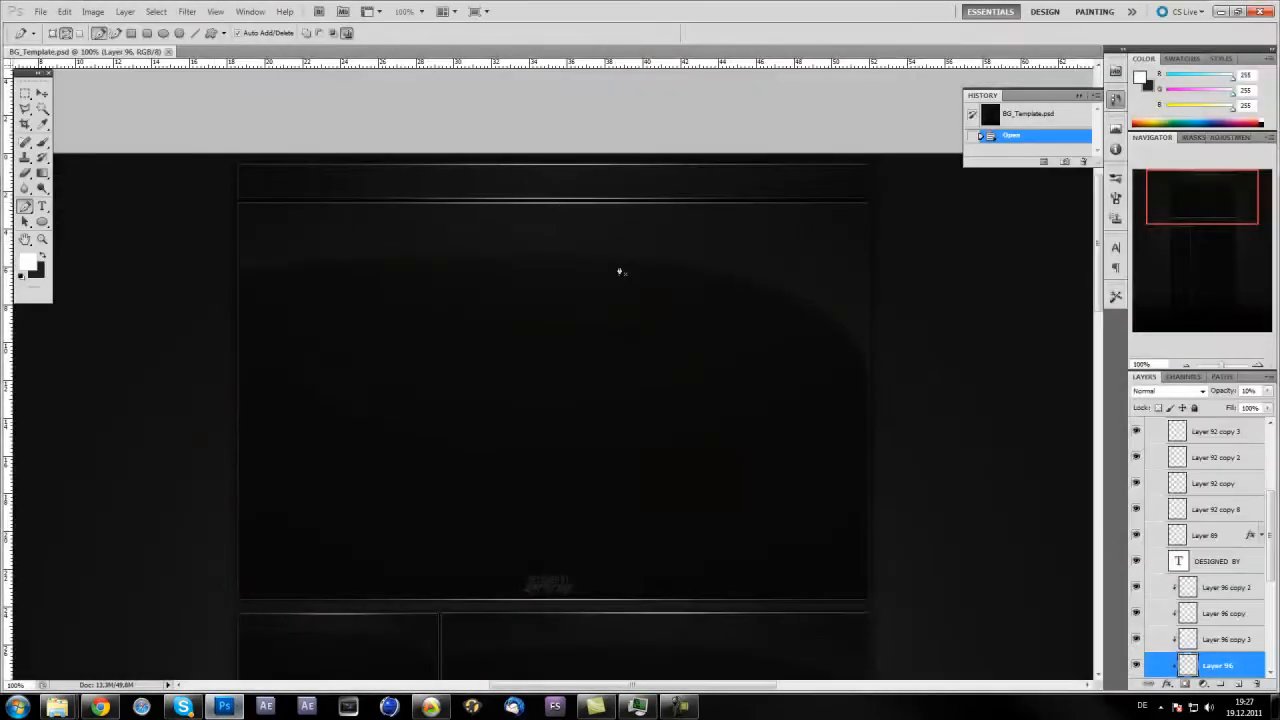
left_click(40, 12)
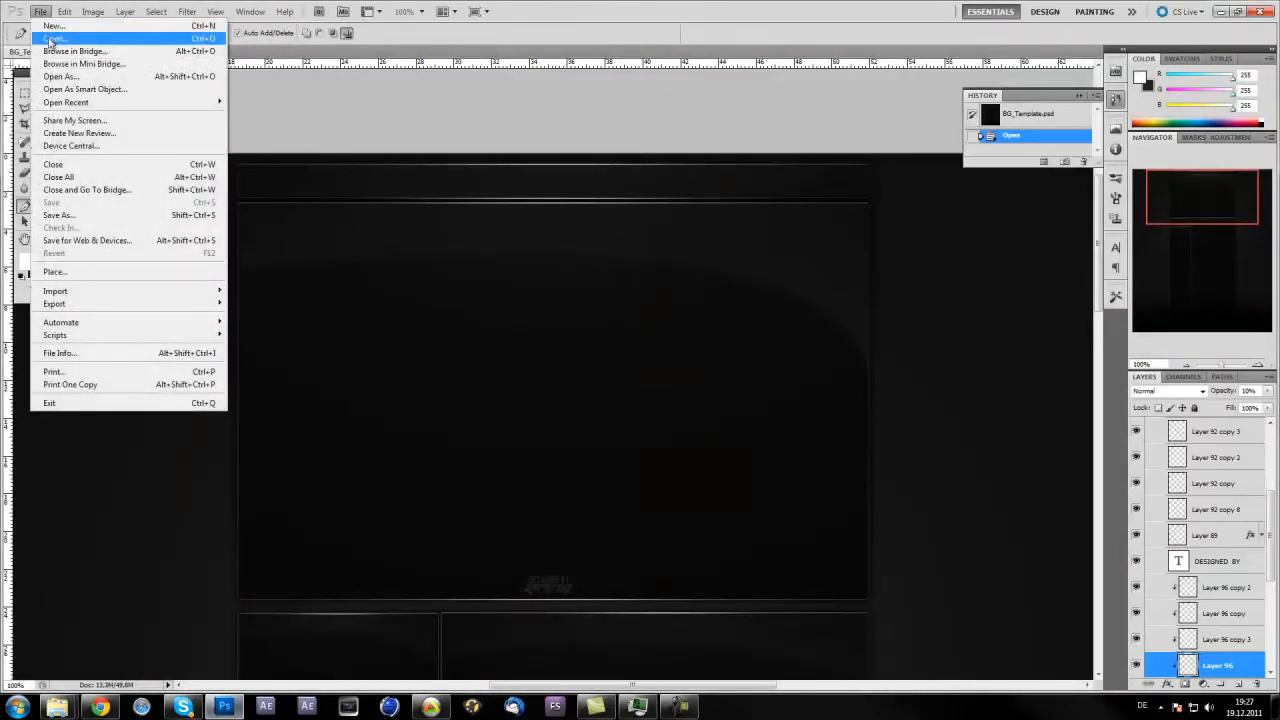
left_click(54, 38)
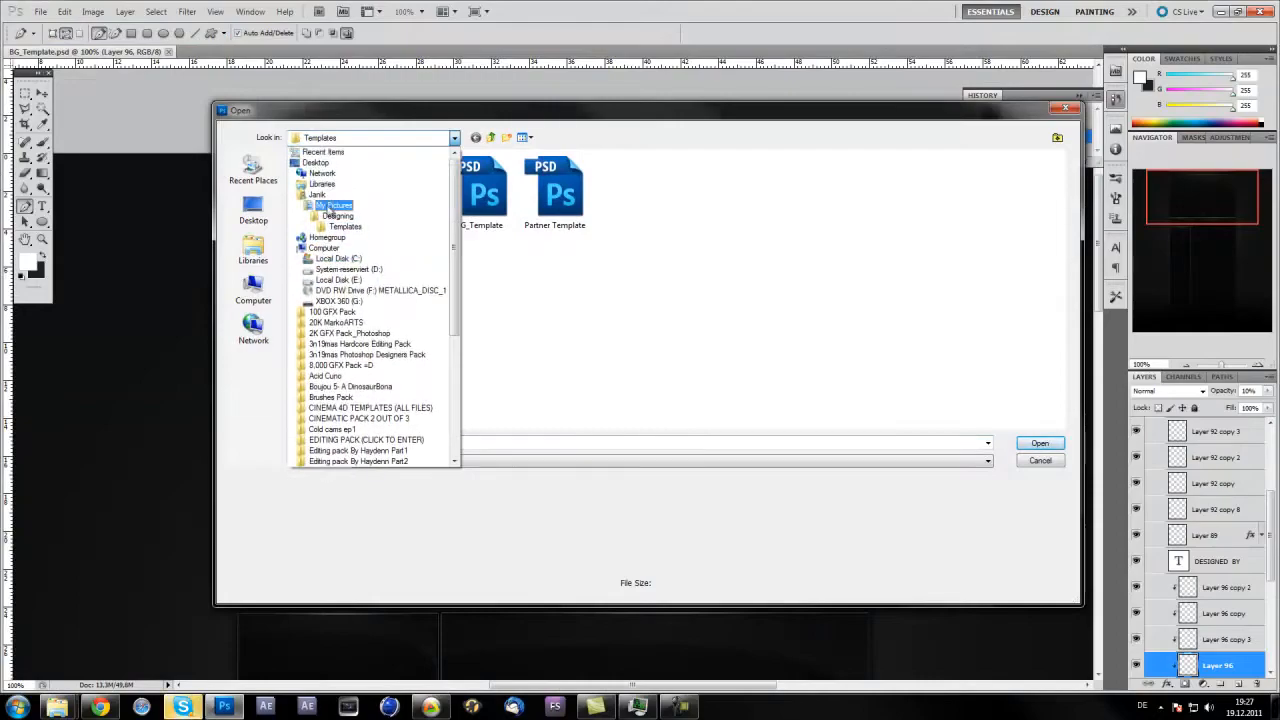
double_click(338, 216)
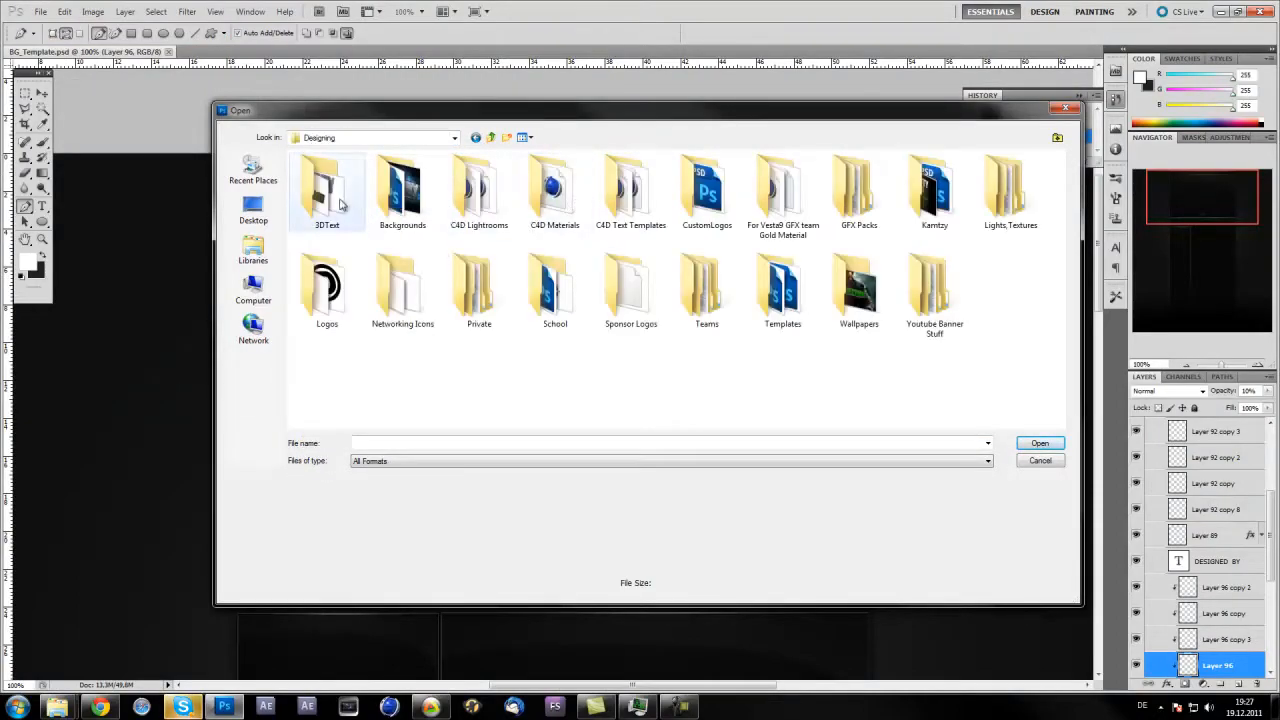
double_click(932, 190)
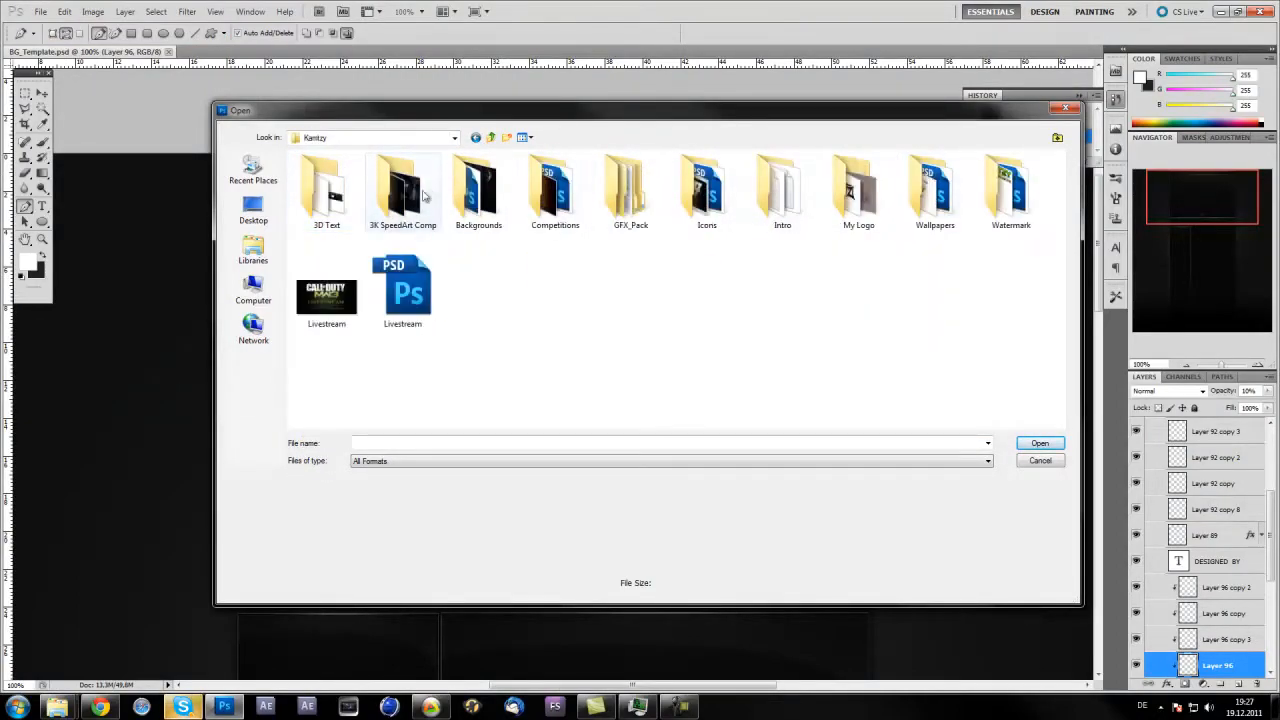
left_click(326, 190)
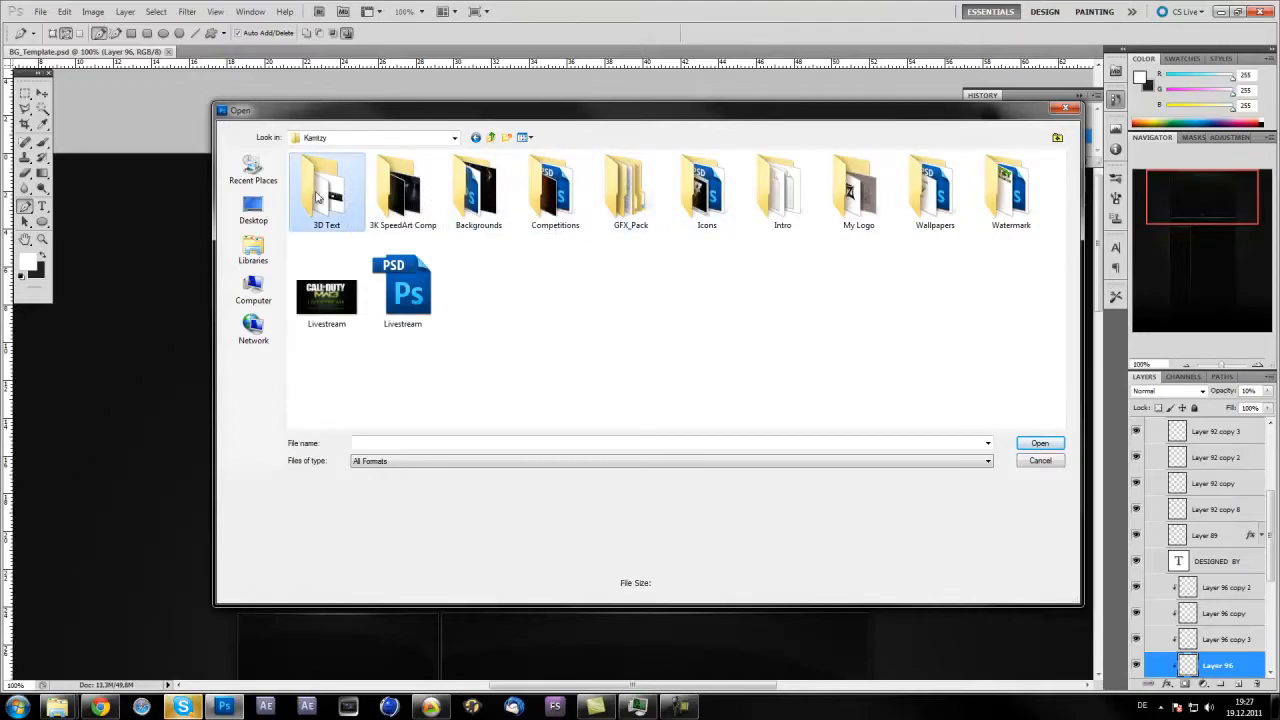
double_click(326, 184)
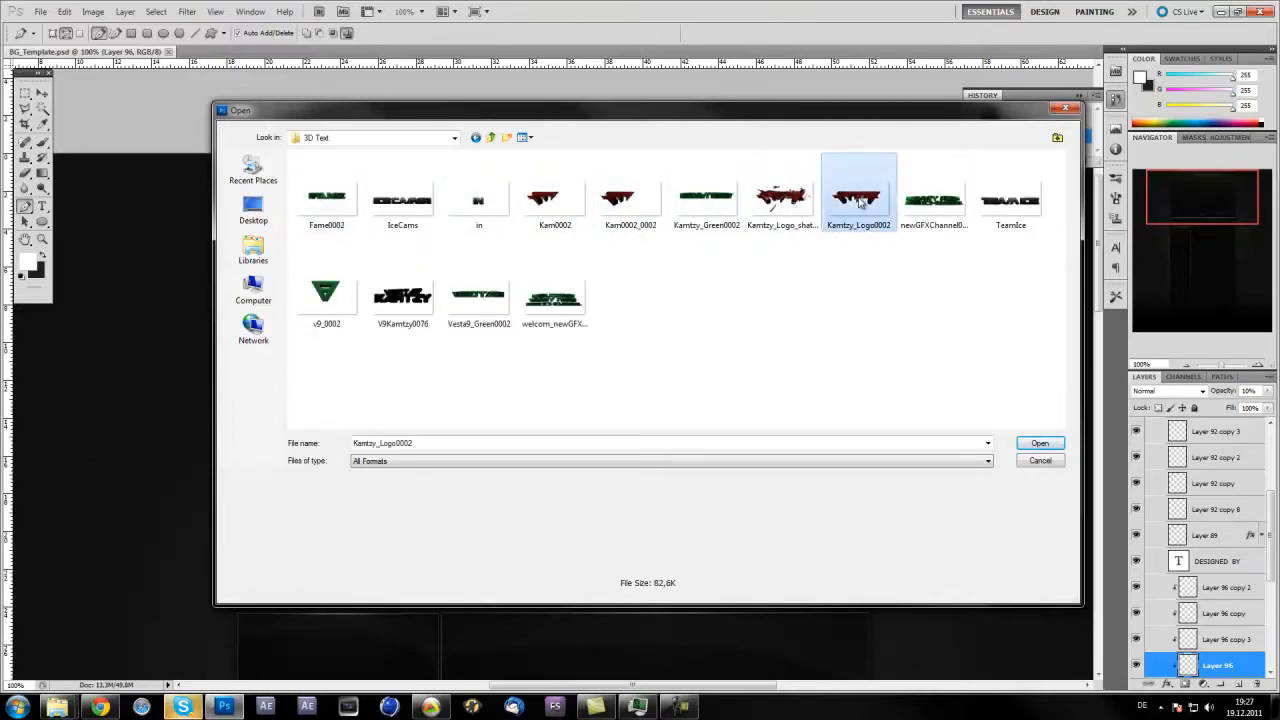
left_click(1040, 444)
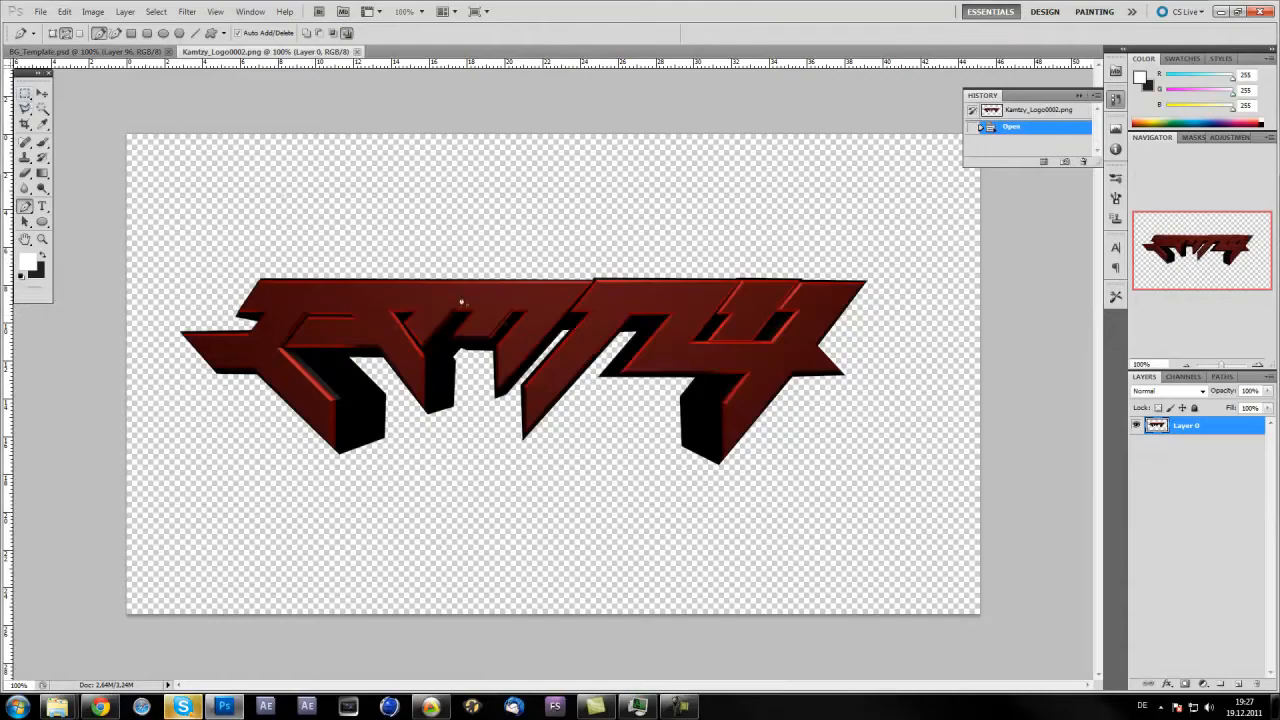
left_click_drag(120, 70, 900, 584)
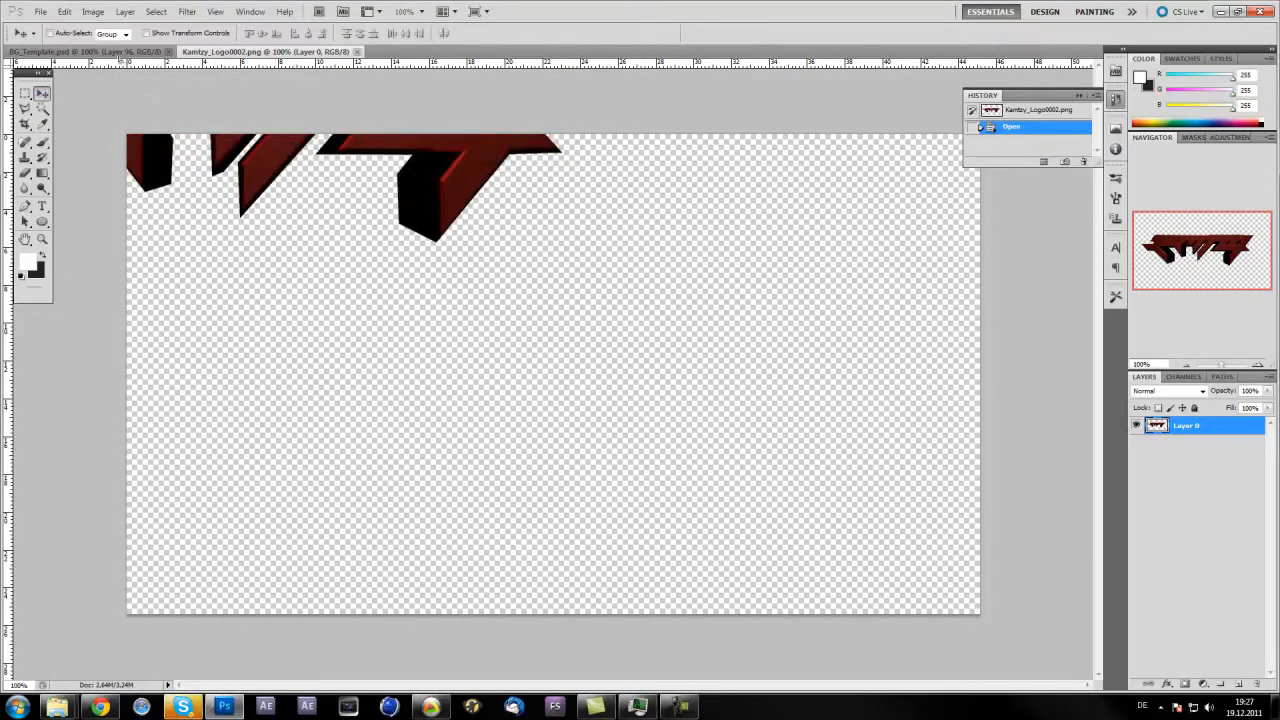
- Drop the logo into the template, rotate it 90° and scale it along the left side
left_click(110, 52)
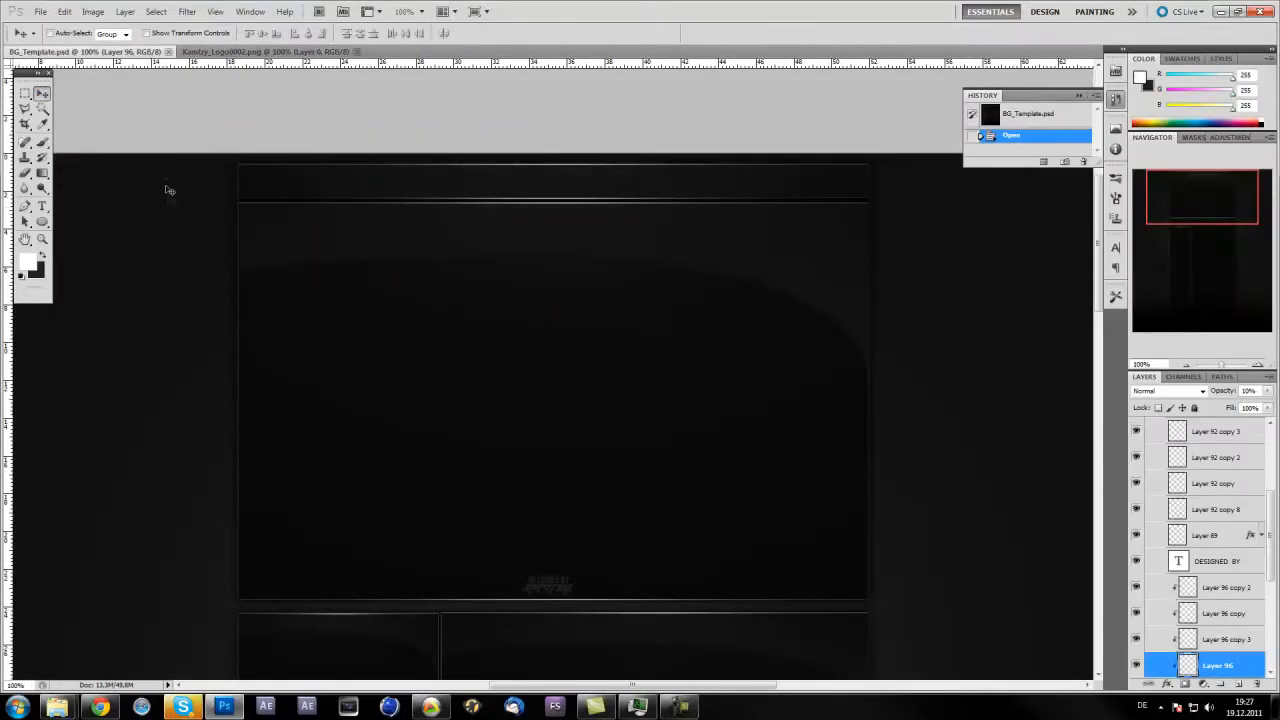
mouse_move(144, 176)
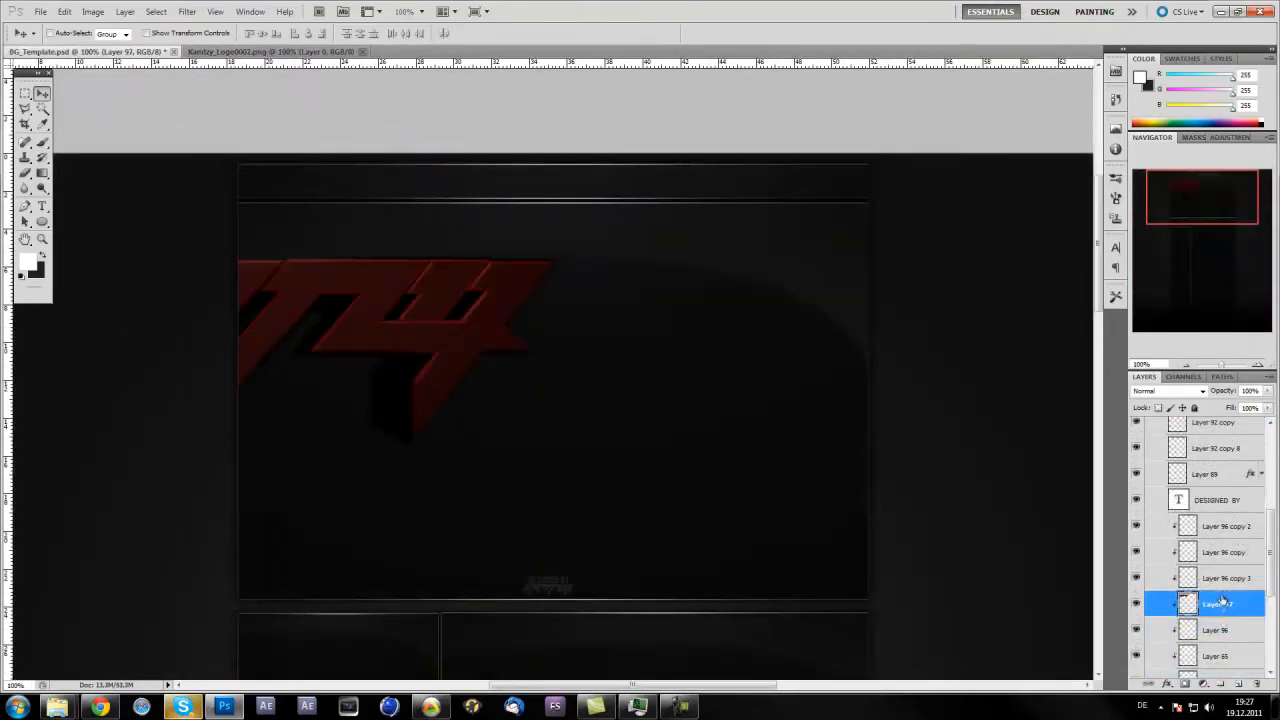
scroll("down", 3)
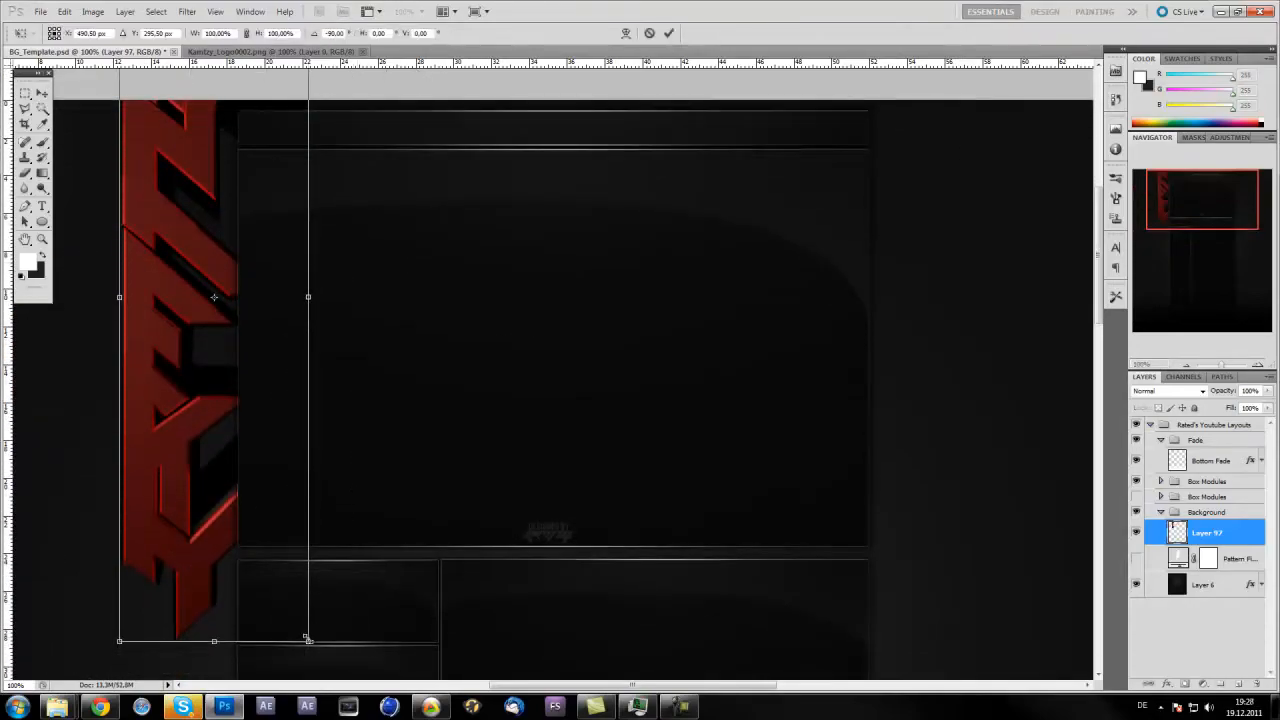
left_click_drag(308, 640, 268, 496)
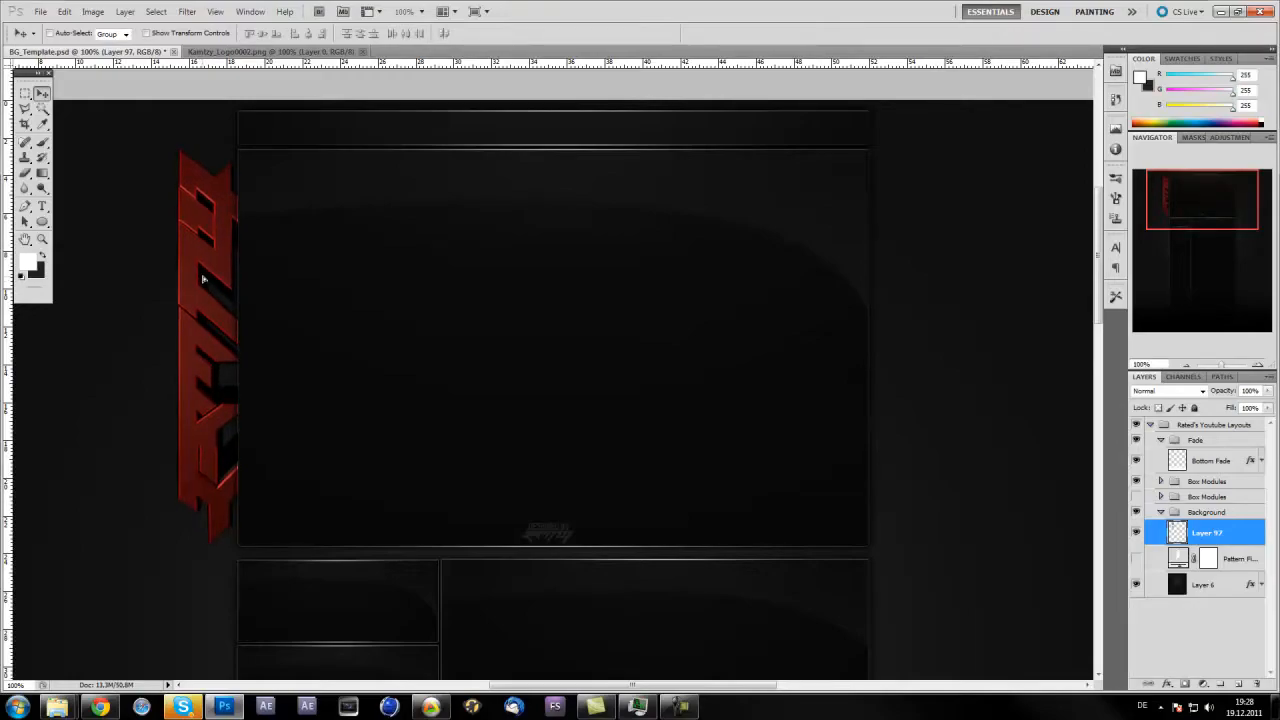
mouse_move(206, 280)
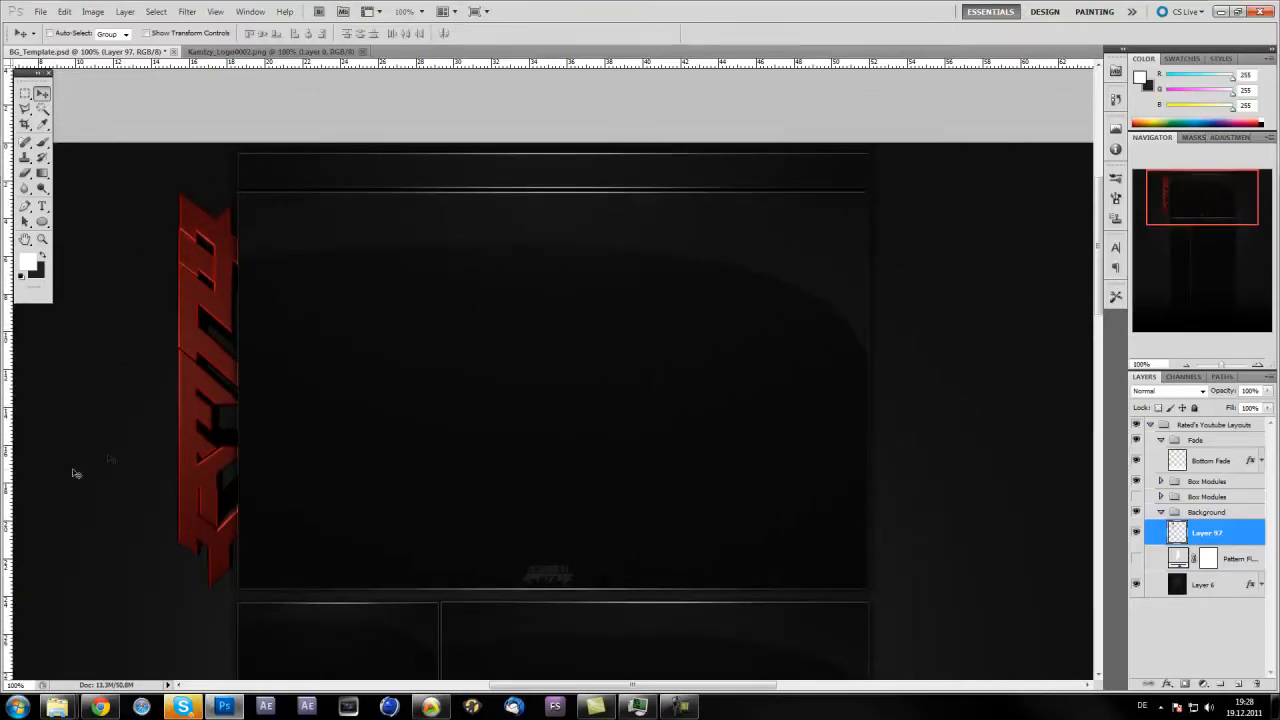
mouse_move(180, 390)
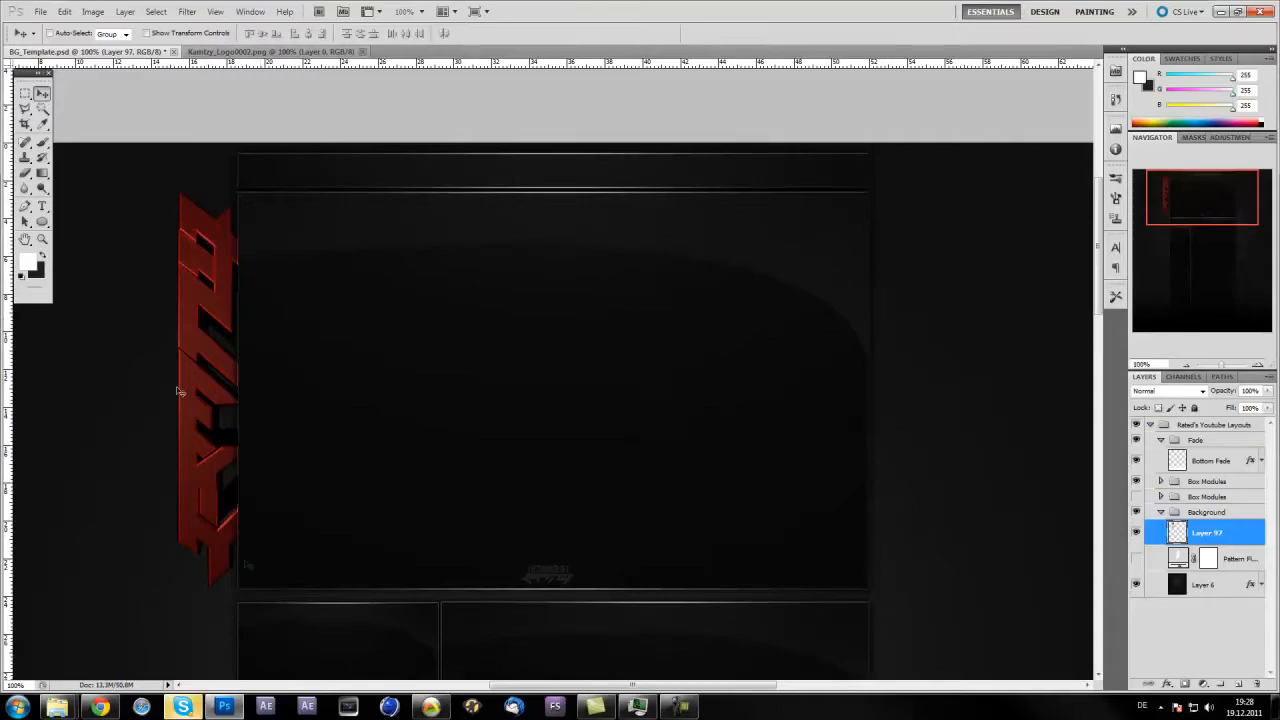
mouse_move(300, 388)
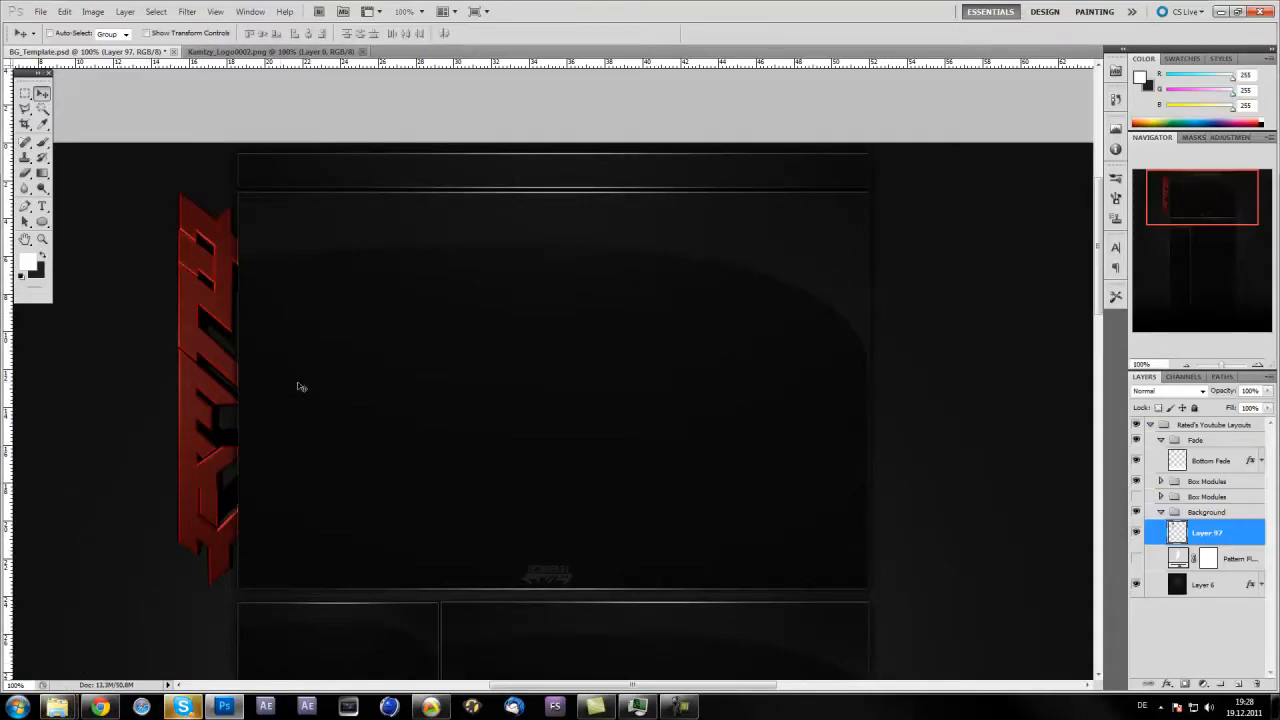
mouse_move(156, 610)
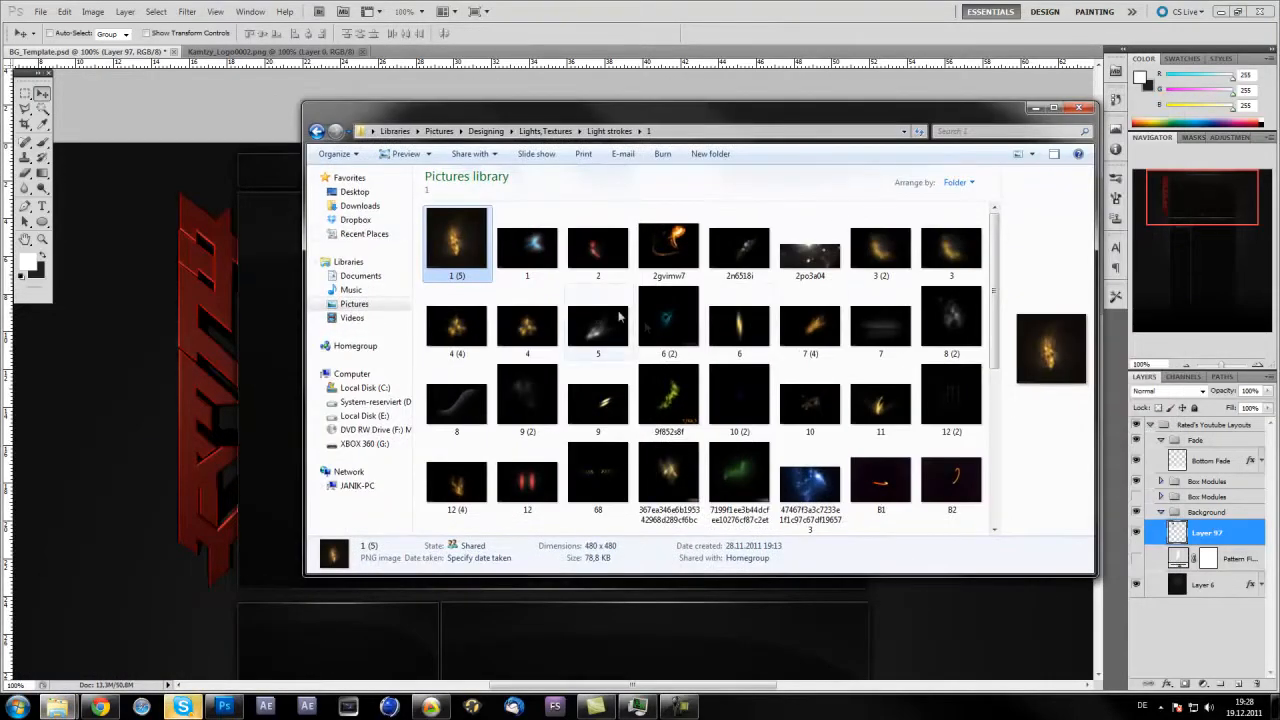
mouse_move(572, 148)
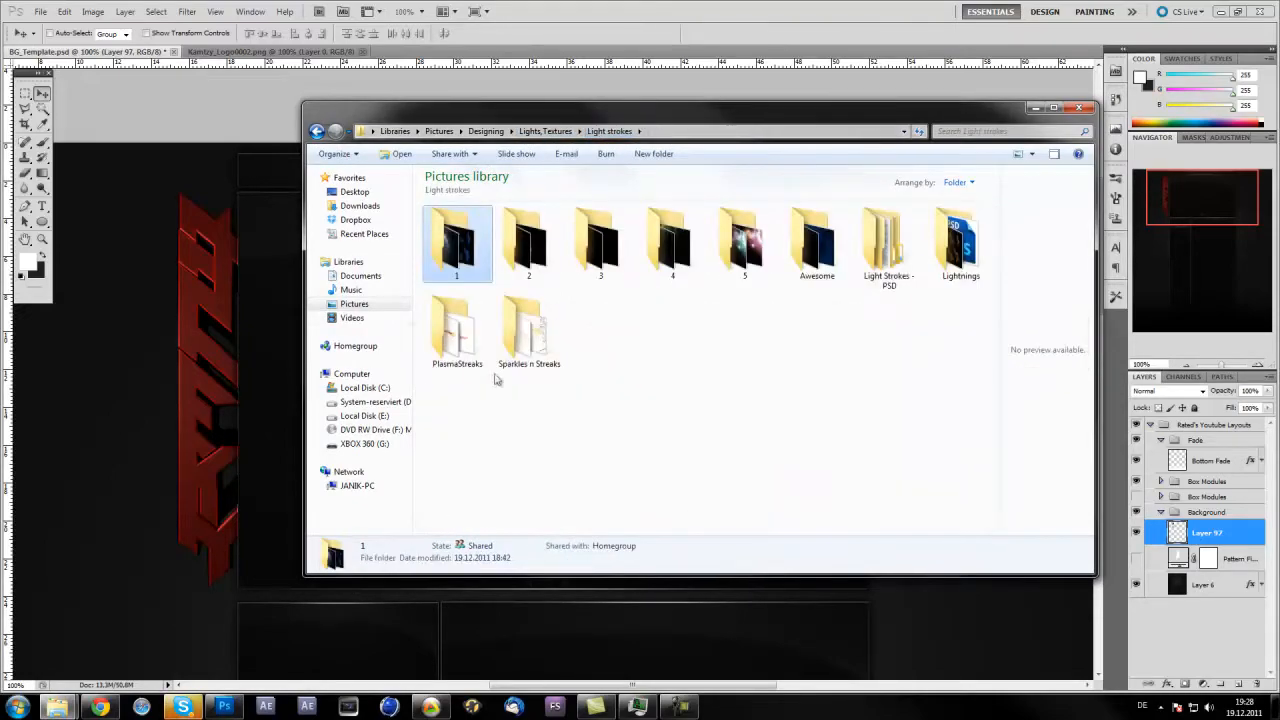
- Open the golden light-stroke image 1 (5) from the Light strokes folder into Photoshop
double_click(456, 244)
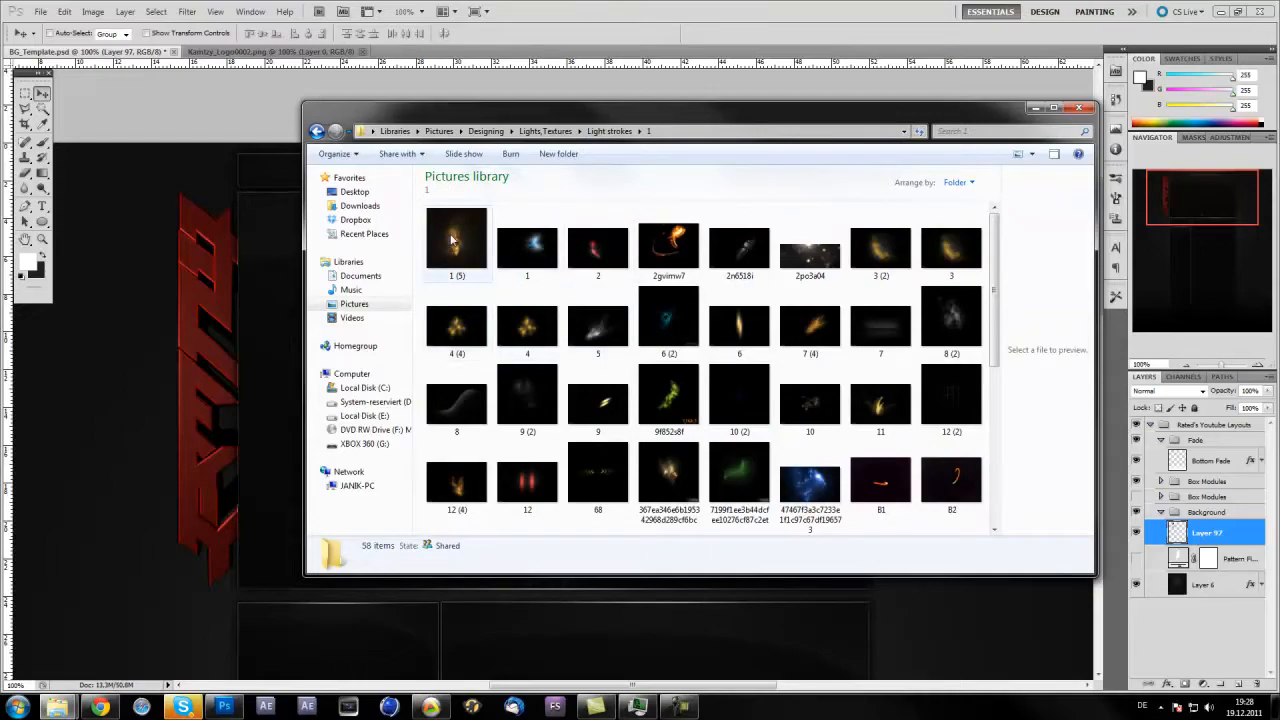
mouse_move(464, 236)
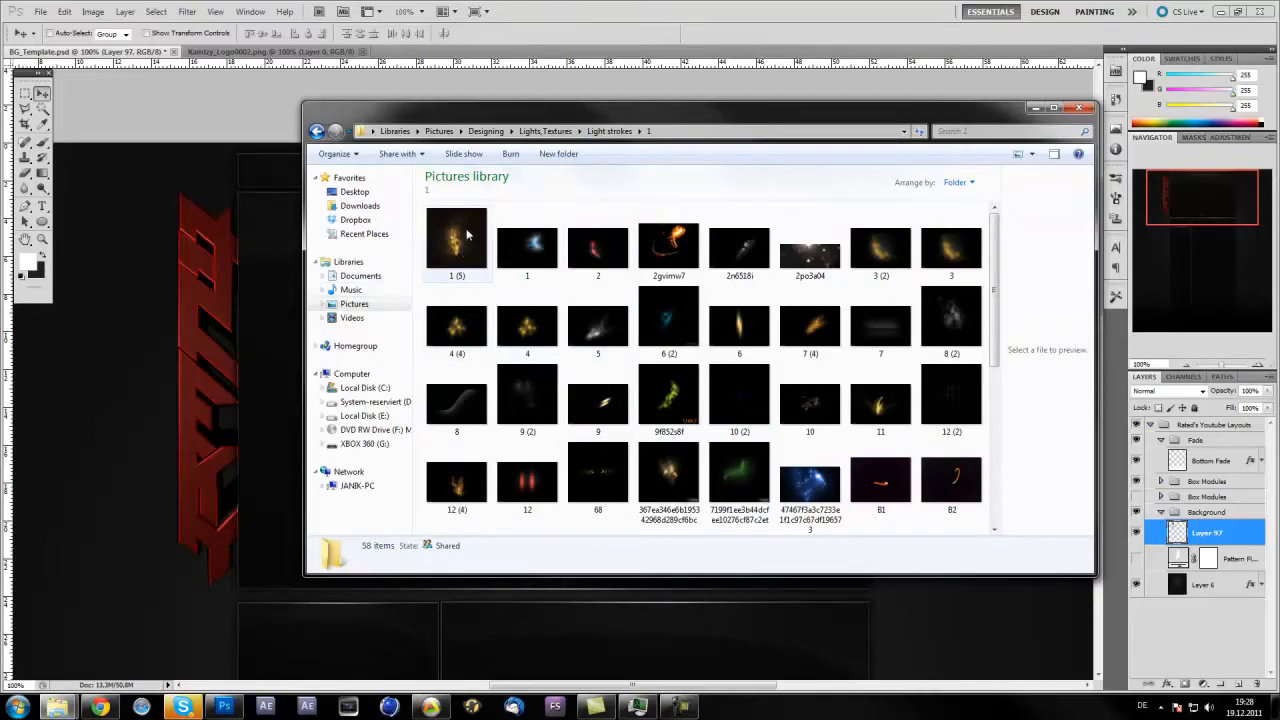
right_click(456, 240)
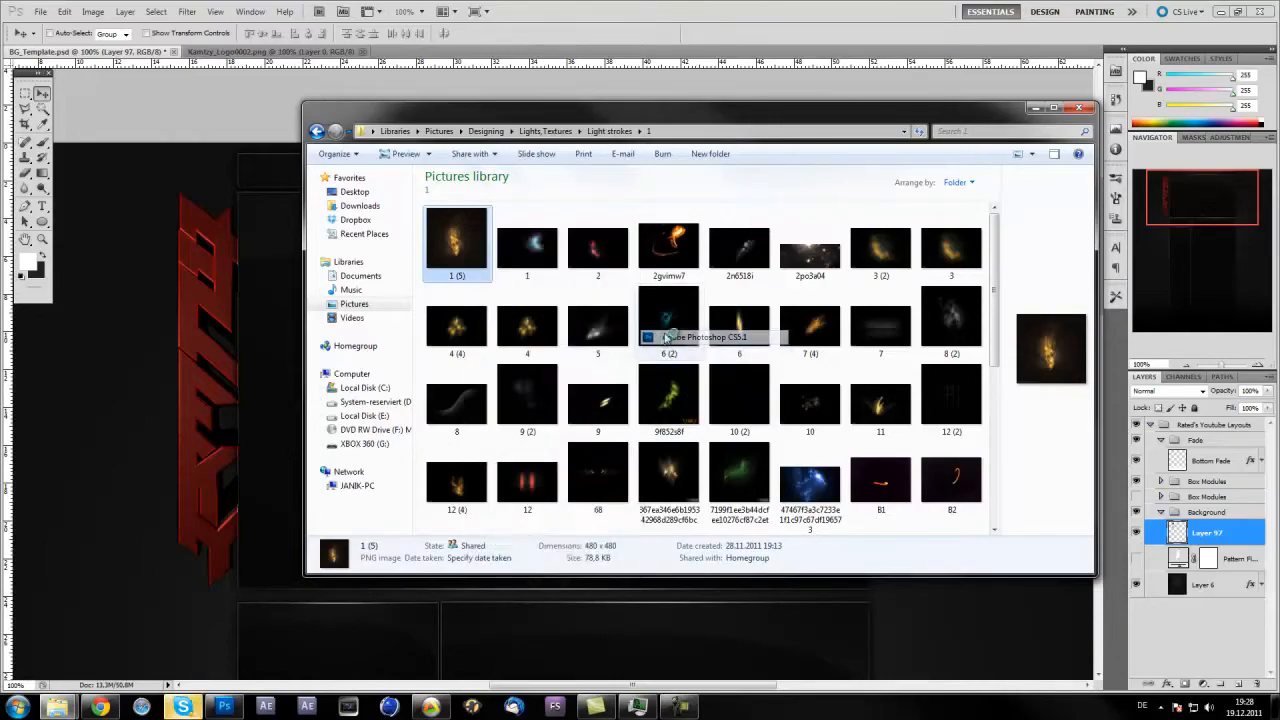
double_click(456, 238)
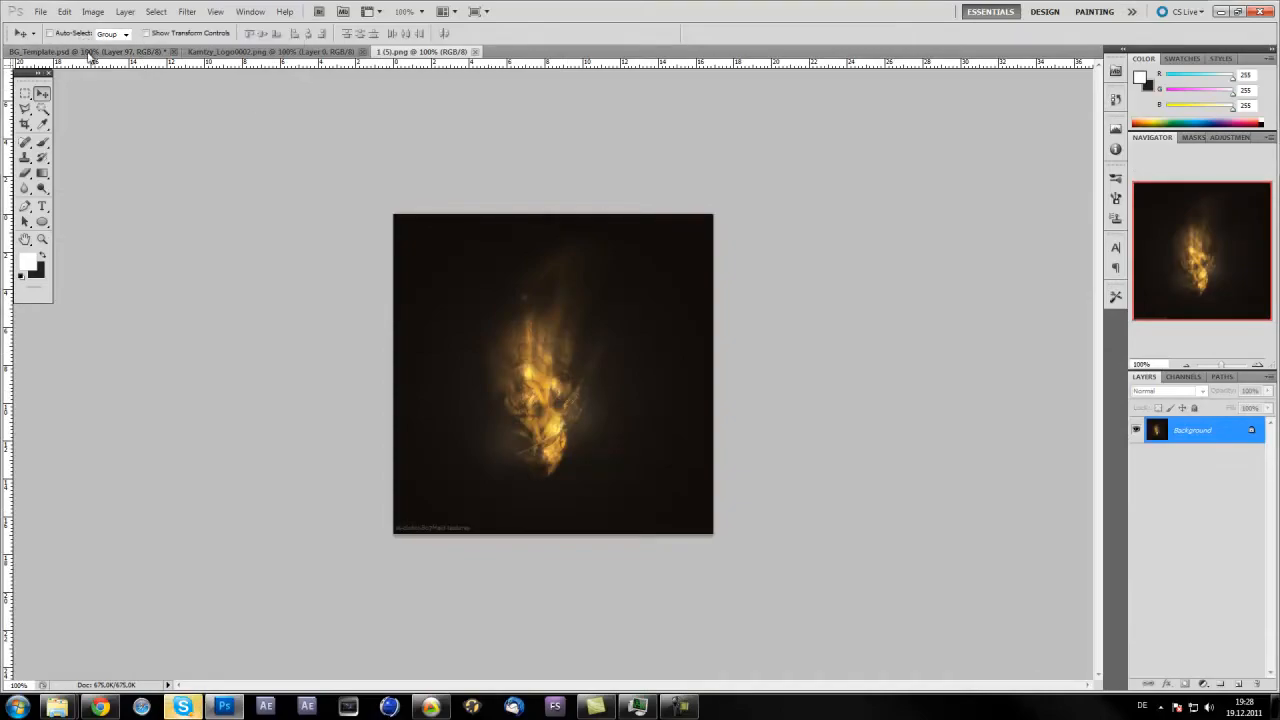
- Drop the light stroke into the template as Layer 98 beside the logo, ready for erasing
left_click(80, 52)
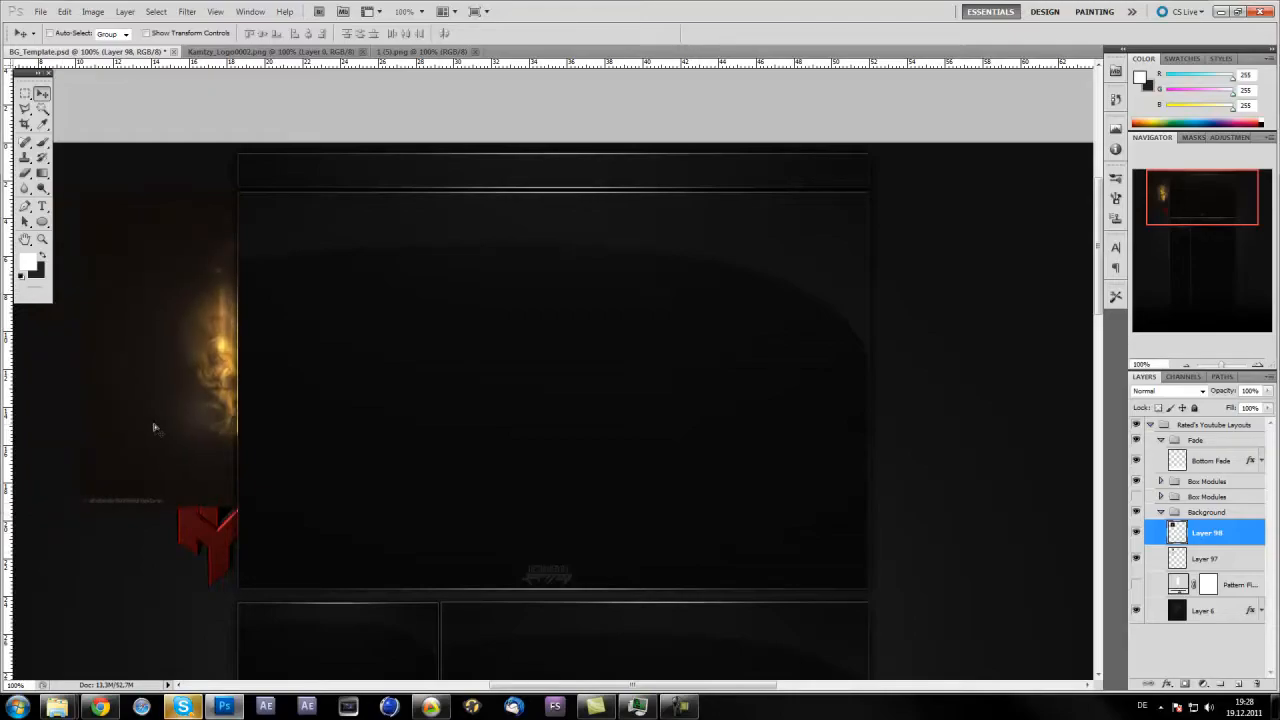
left_click(24, 140)
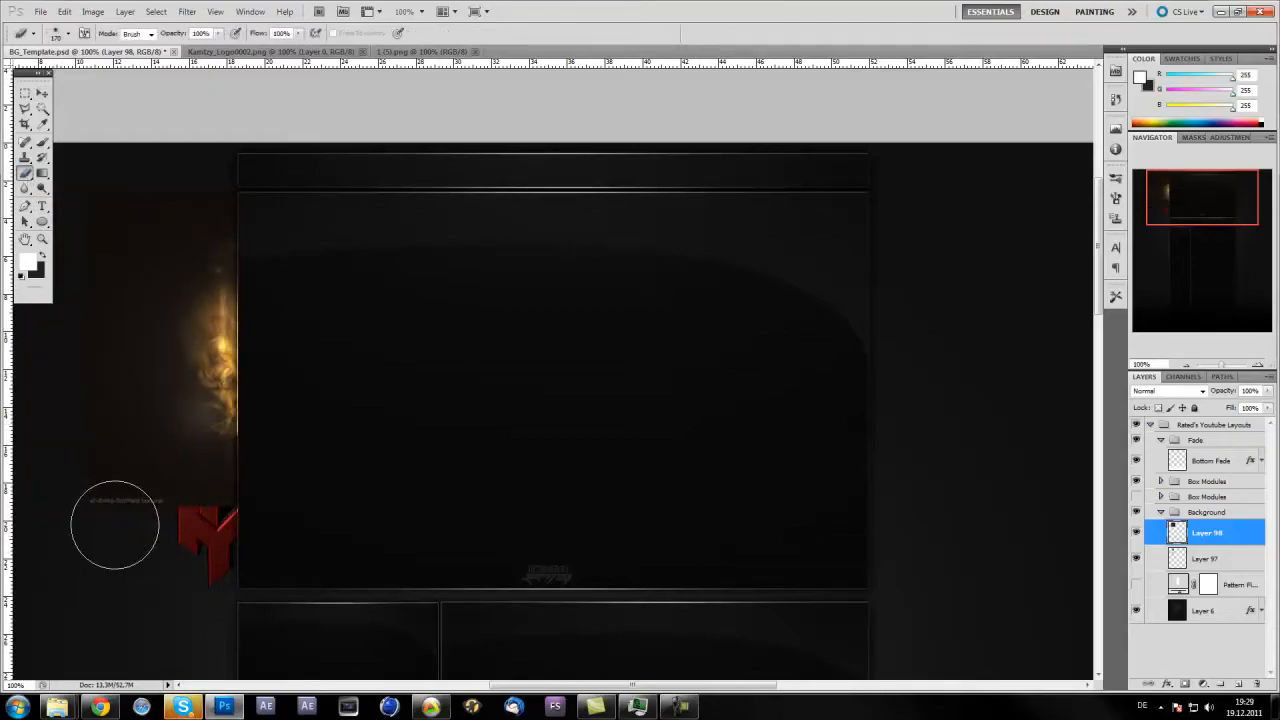
mouse_move(152, 628)
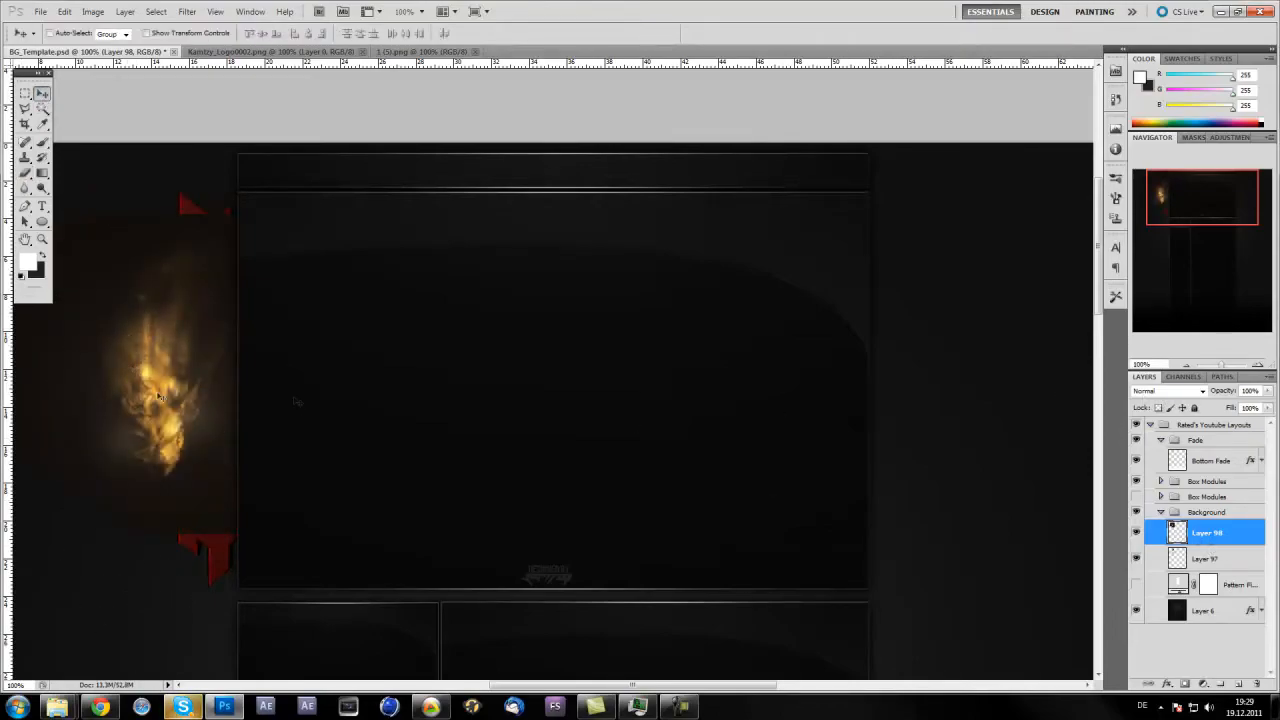
- Set the light-stroke layer's blend mode to Screen so its dark background vanishes
left_click(1168, 390)
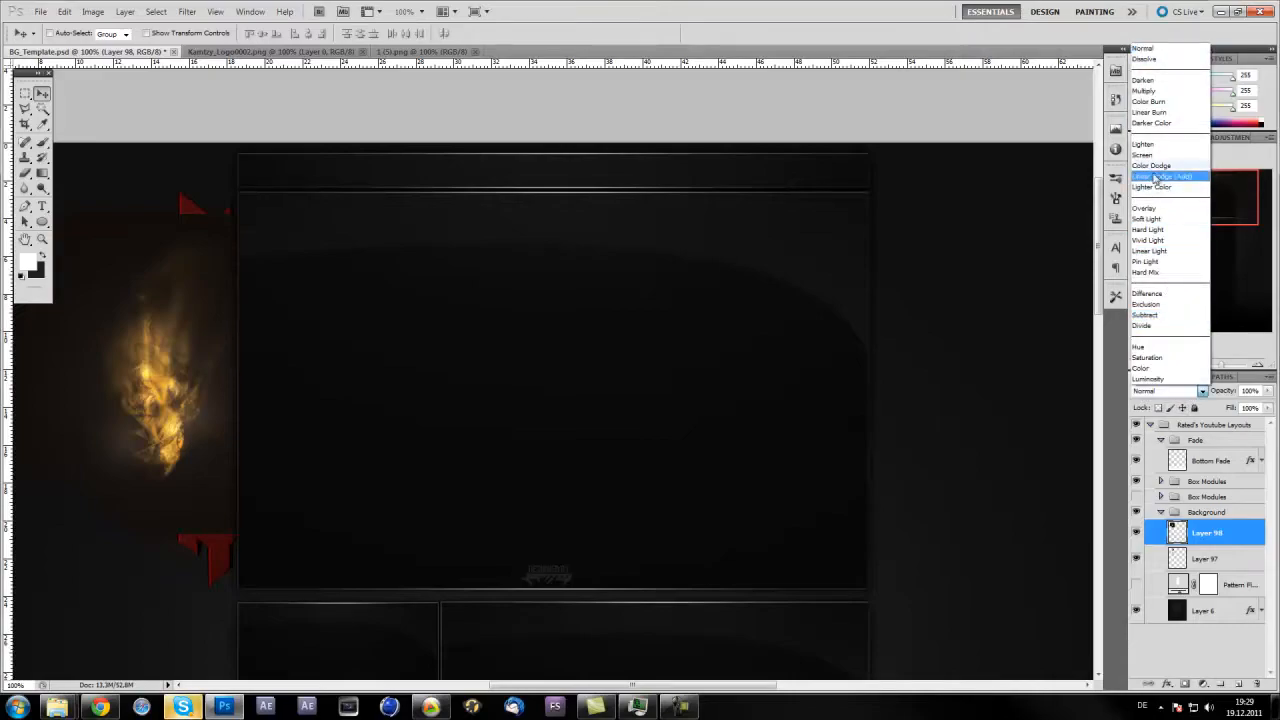
left_click(1144, 156)
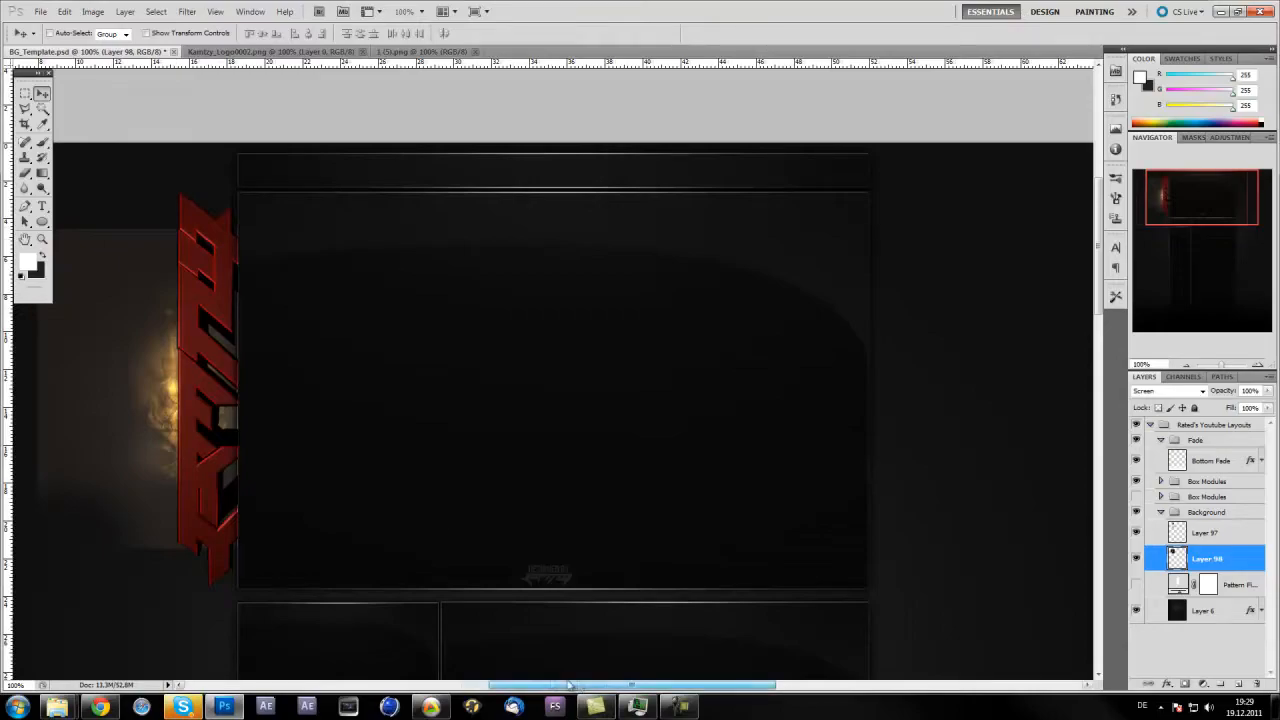
- Erase the stroke's hard edges softly, then move it down behind the logo's bottom
scroll("left", 3)
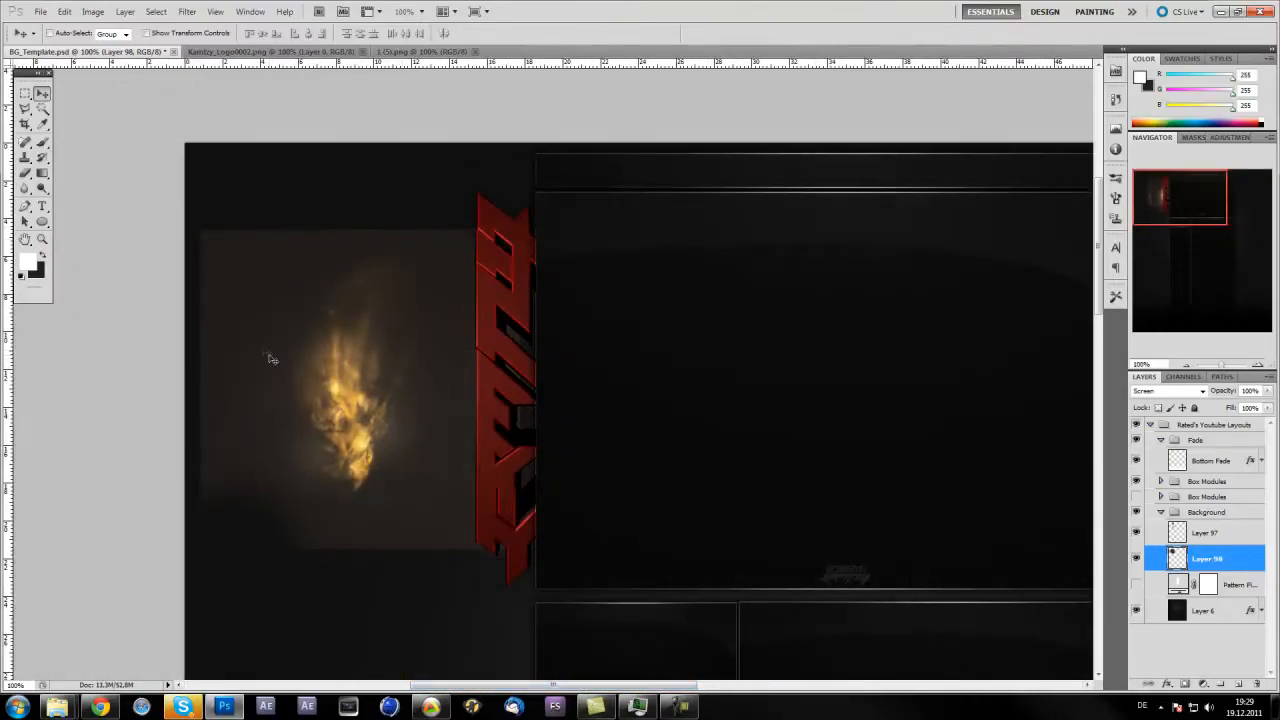
left_click(24, 142)
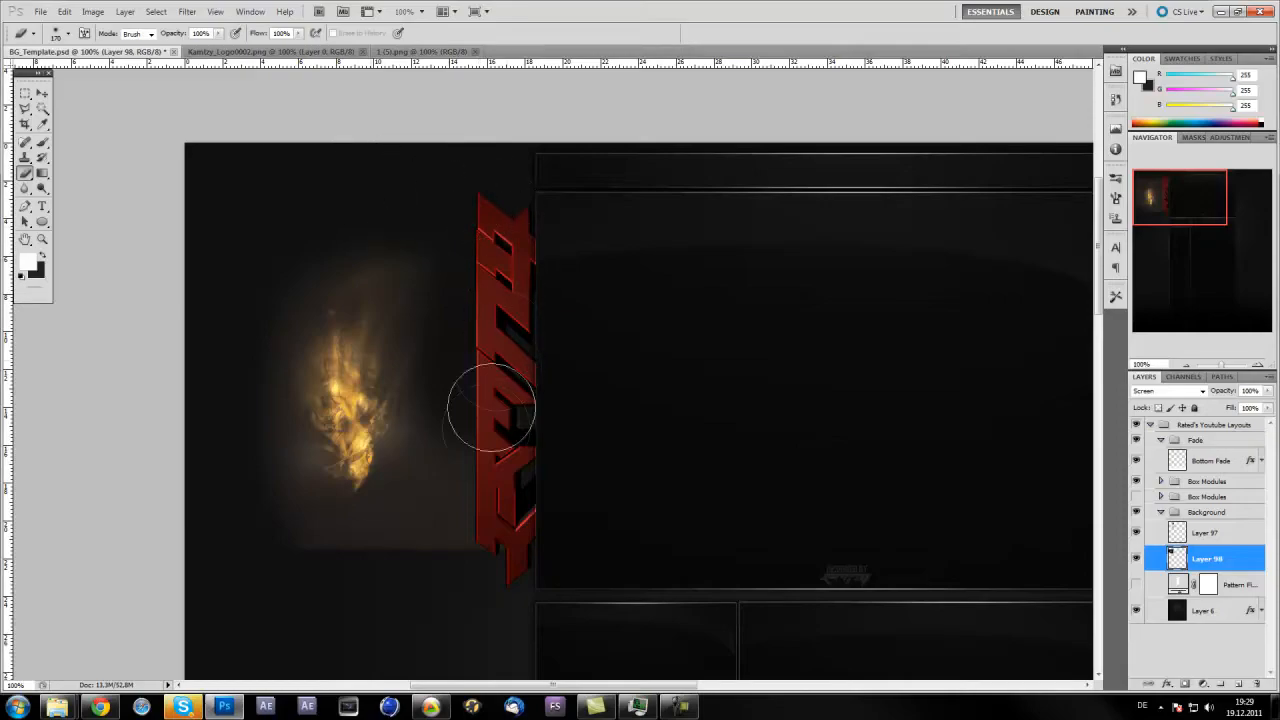
mouse_move(256, 496)
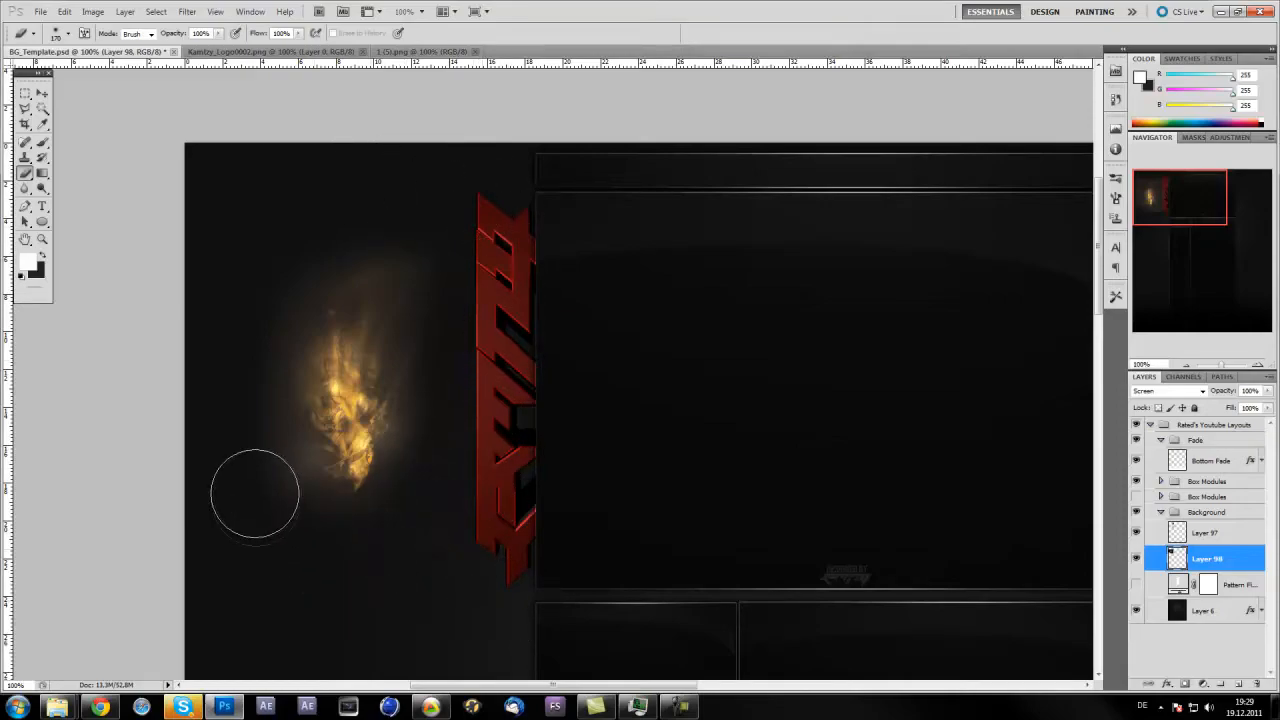
left_click(24, 94)
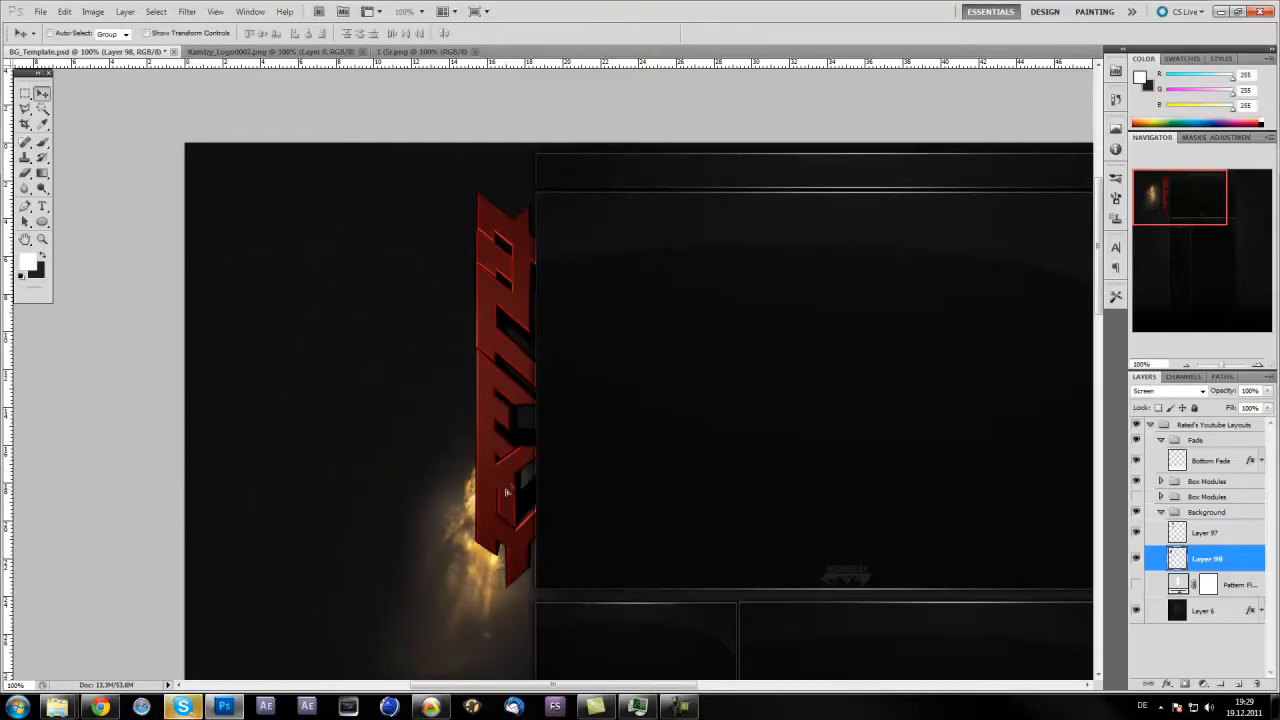
scroll("up", 3)
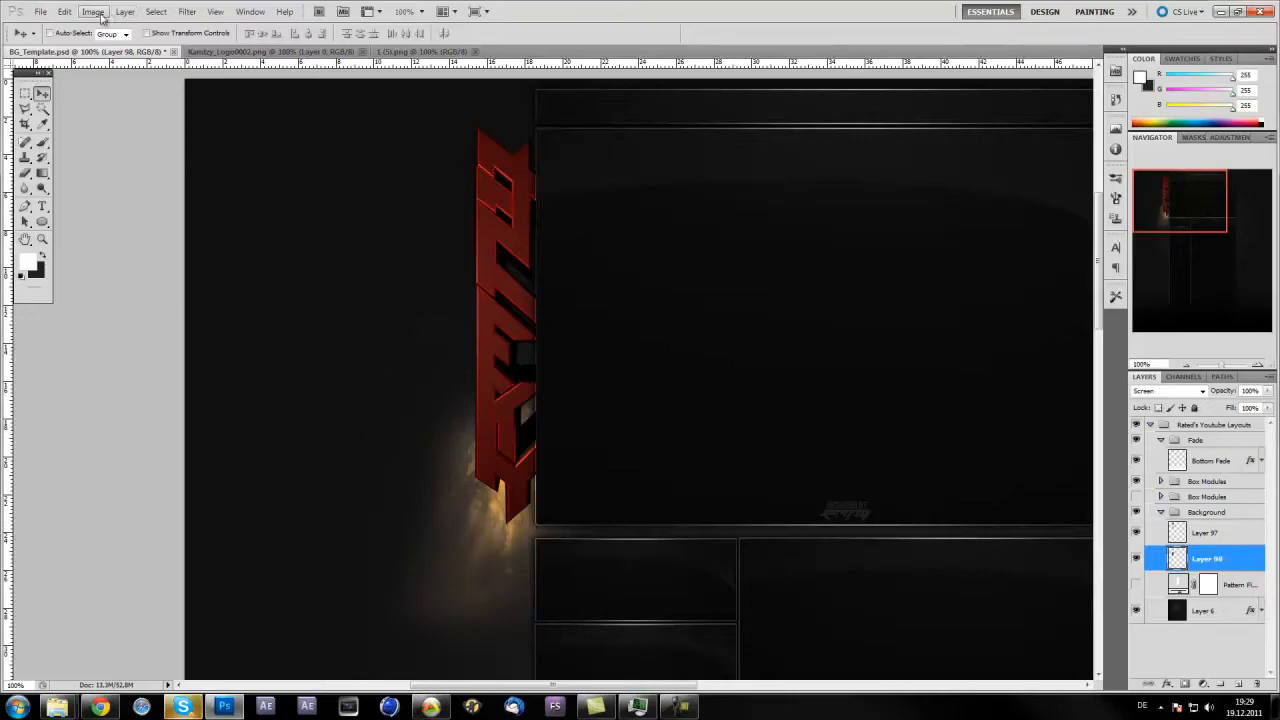
- Apply Hue/Saturation with Hue about -27 and boosted saturation, turning the glow red-orange
left_click(42, 124)
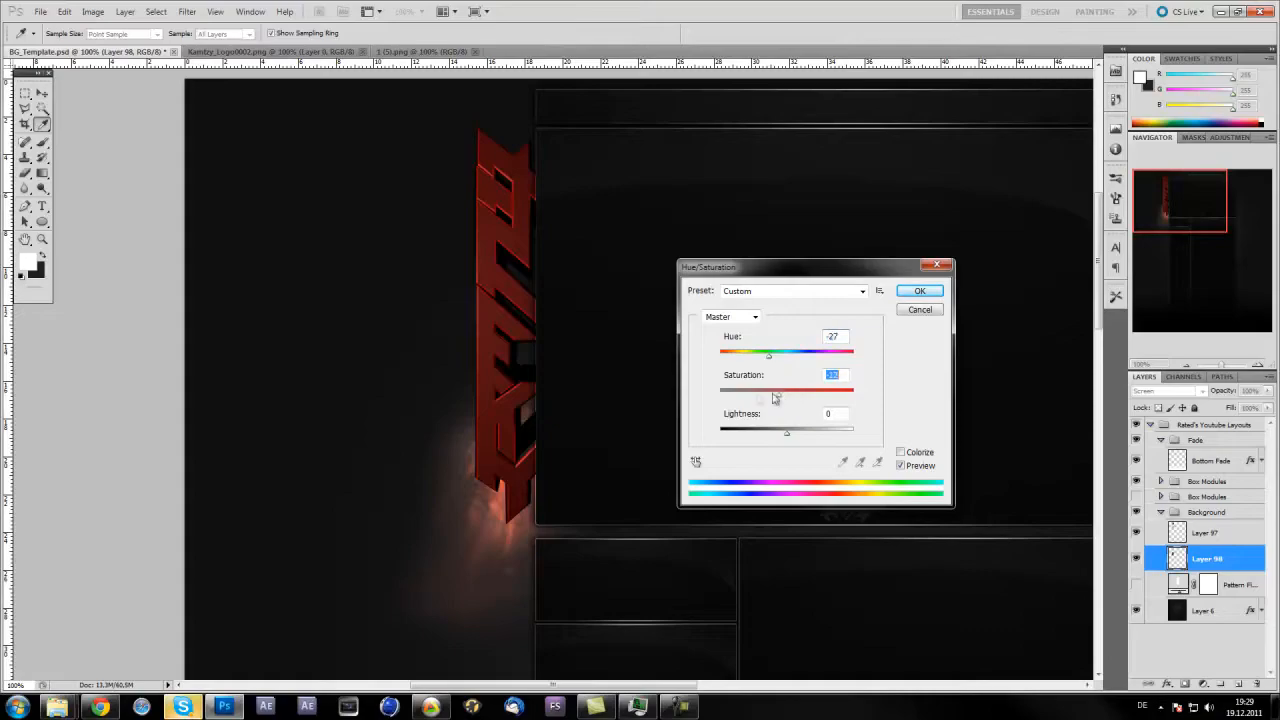
left_click_drag(788, 392, 852, 392)
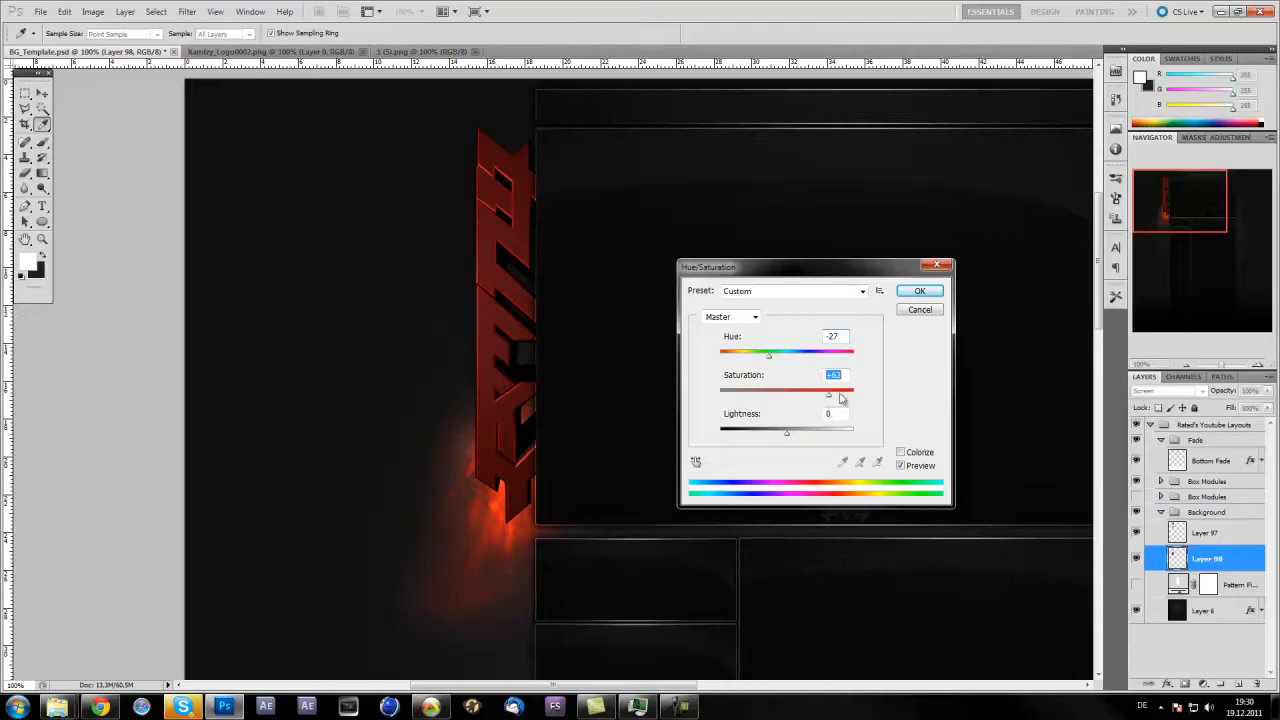
left_click(918, 290)
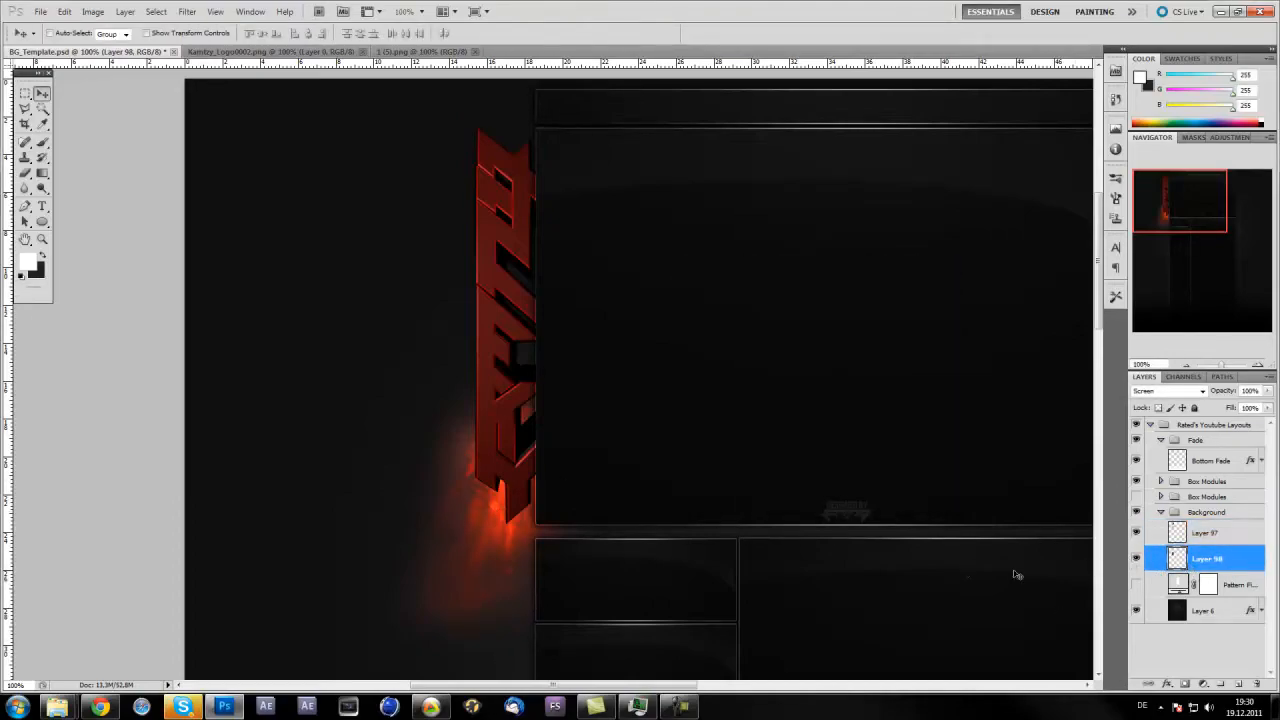
mouse_move(626, 548)
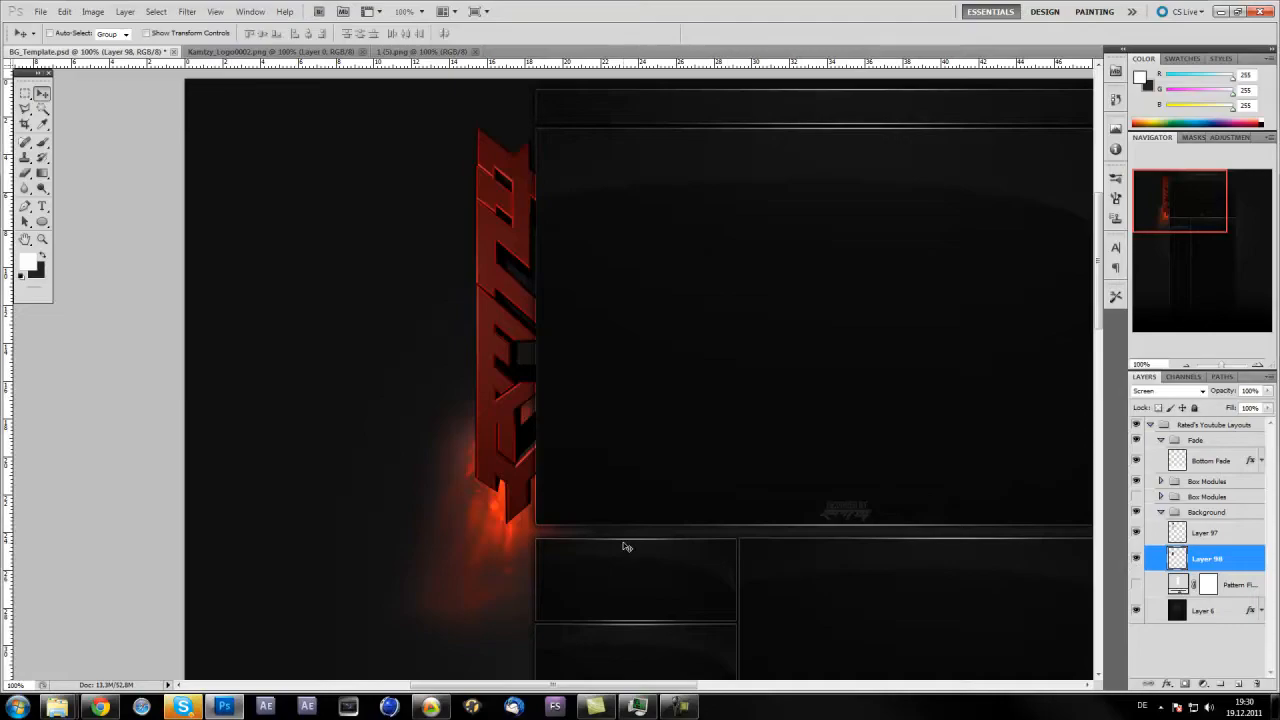
mouse_move(680, 600)
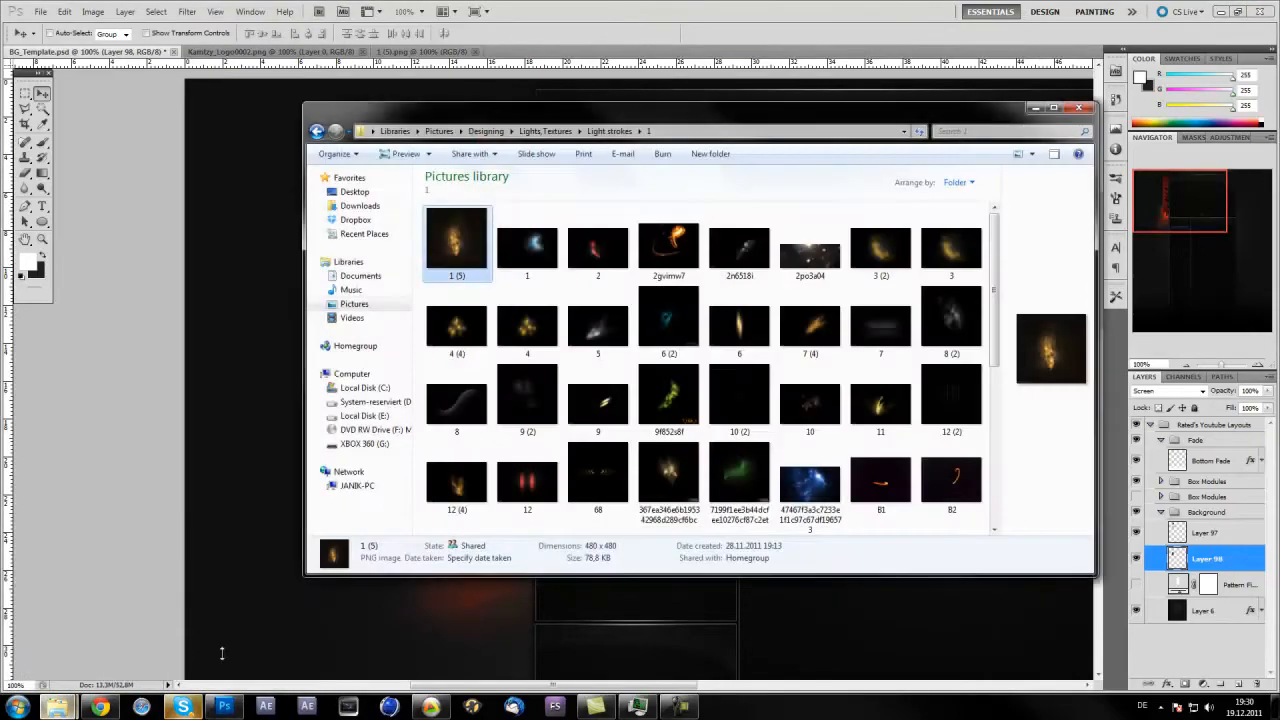
- From the Light strokes folder, open image 8 (2) with Adobe Photoshop CS5
left_click(952, 320)
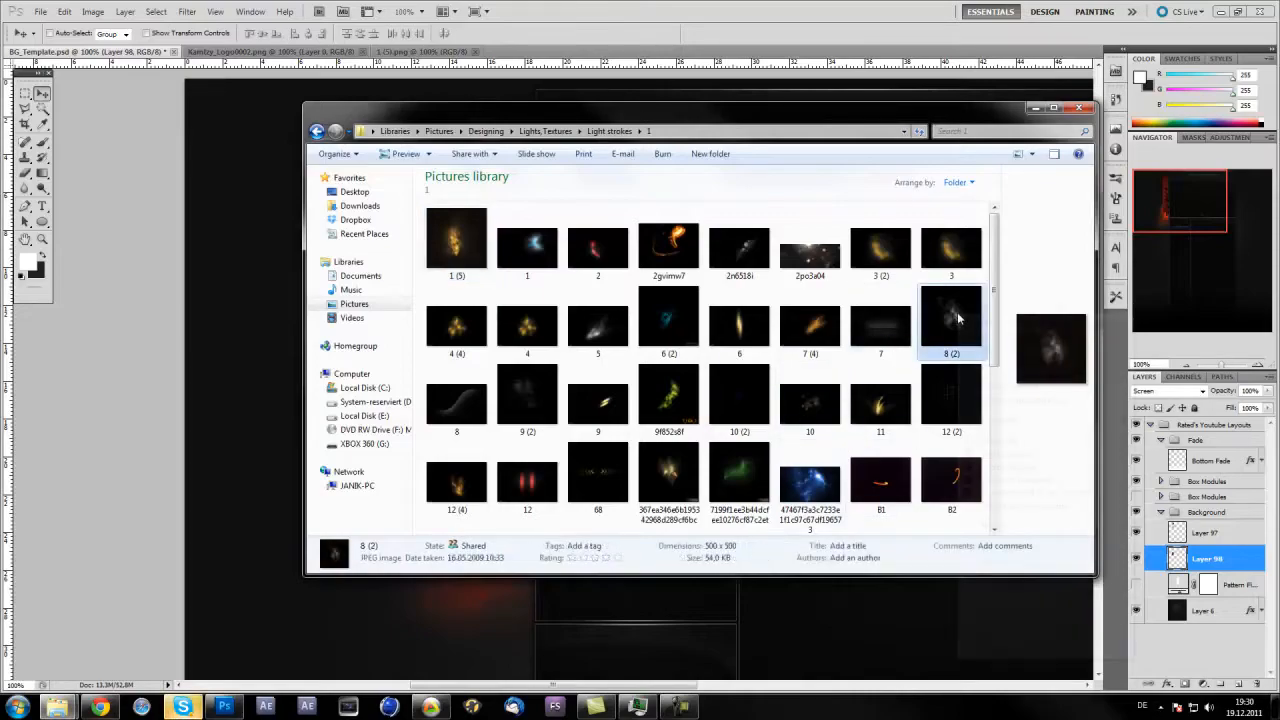
right_click(952, 316)
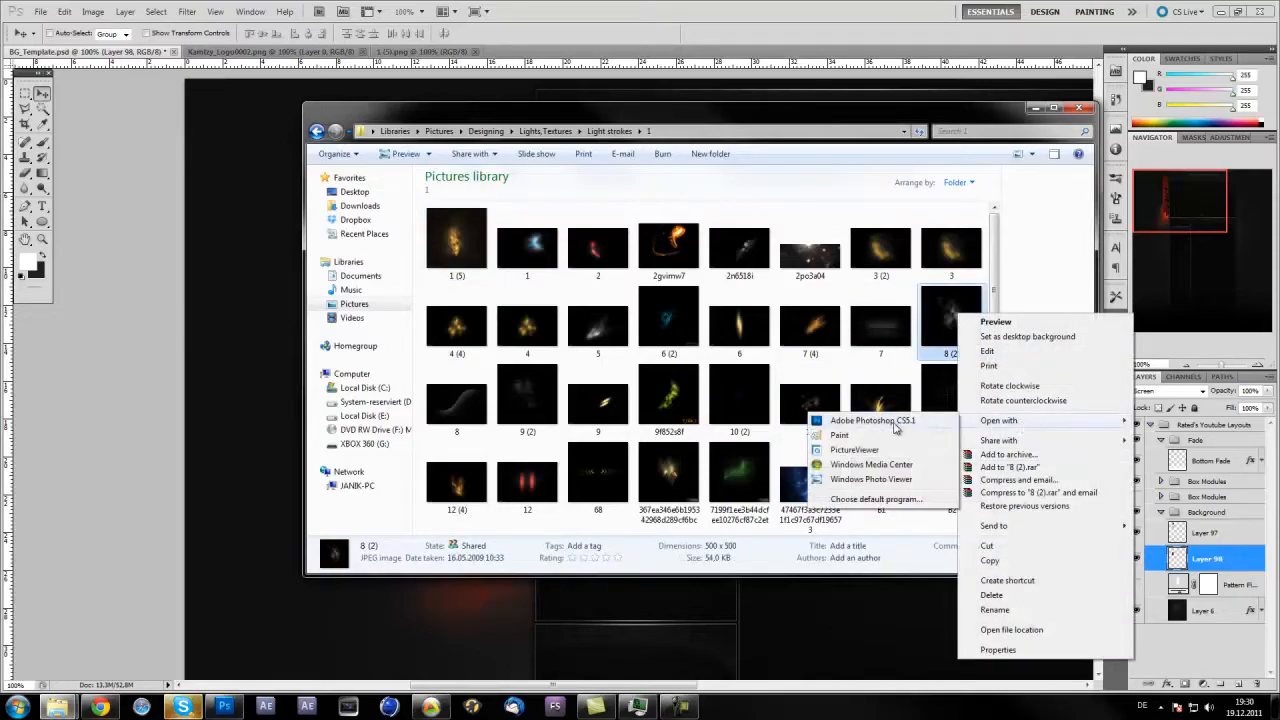
left_click(872, 420)
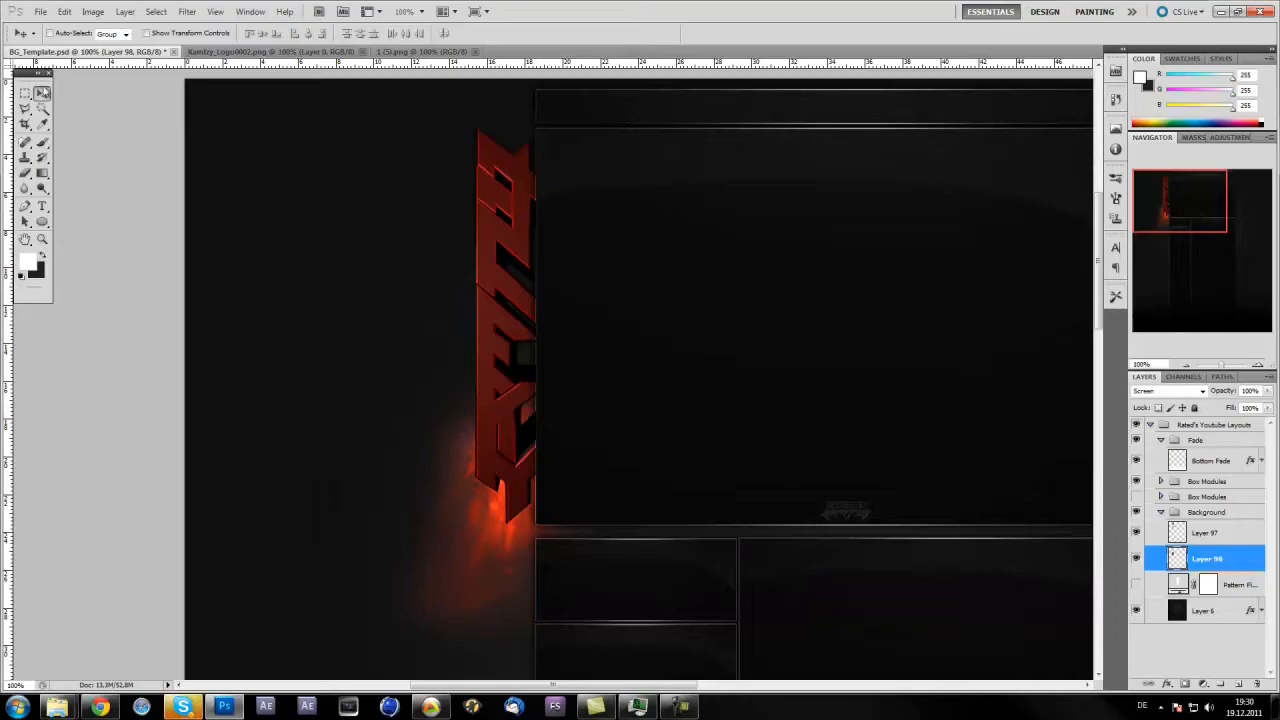
- Drop the 8 (2) stroke into the template and set its layer blend mode to Screen
left_click(540, 52)
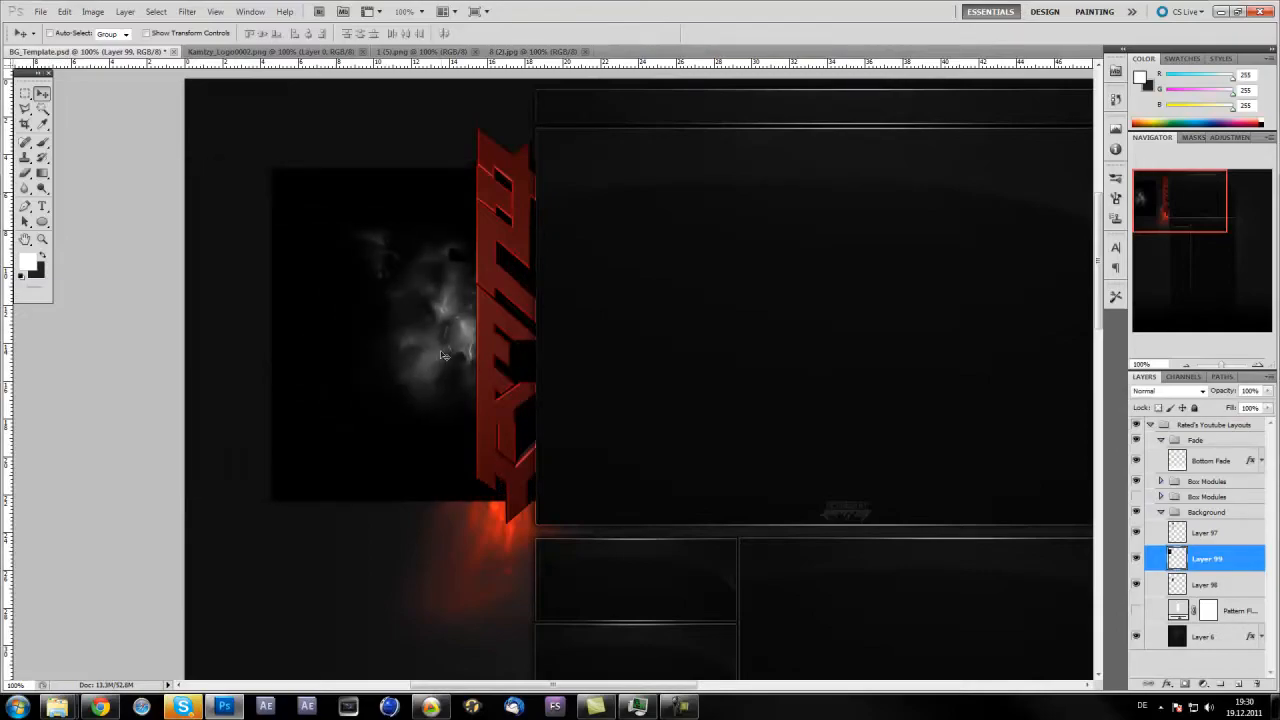
left_click(1164, 390)
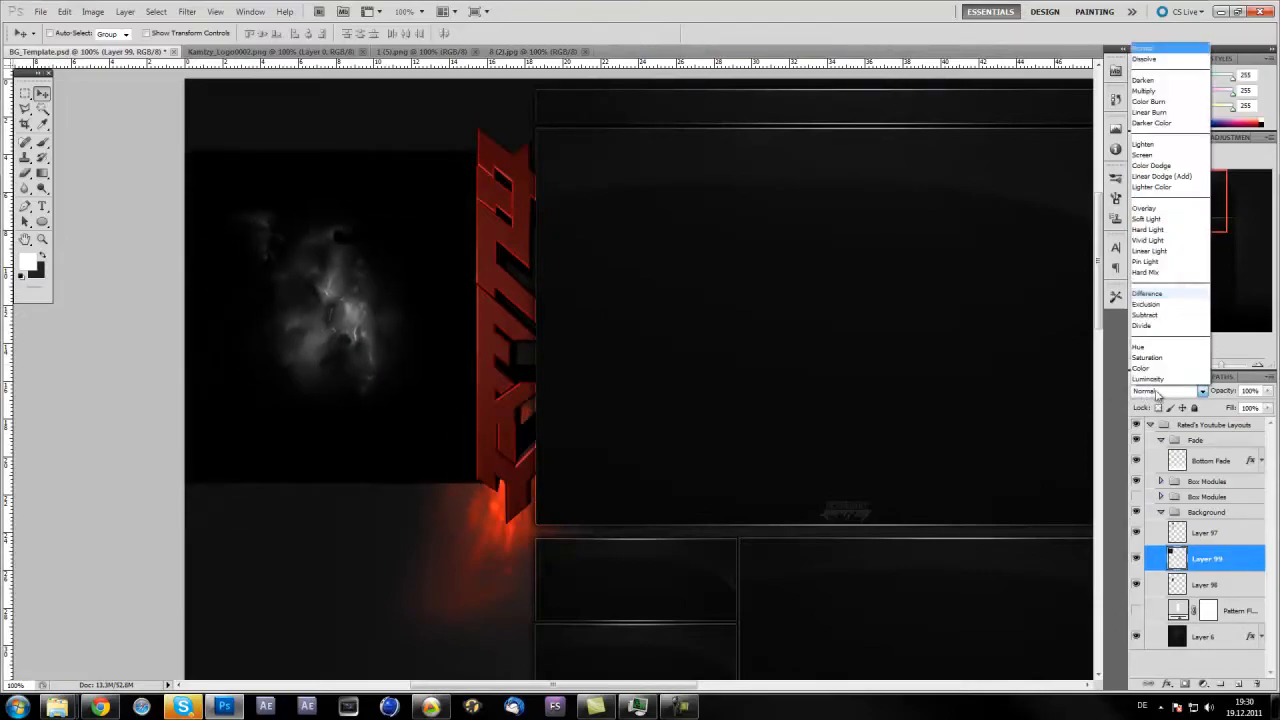
left_click(1142, 154)
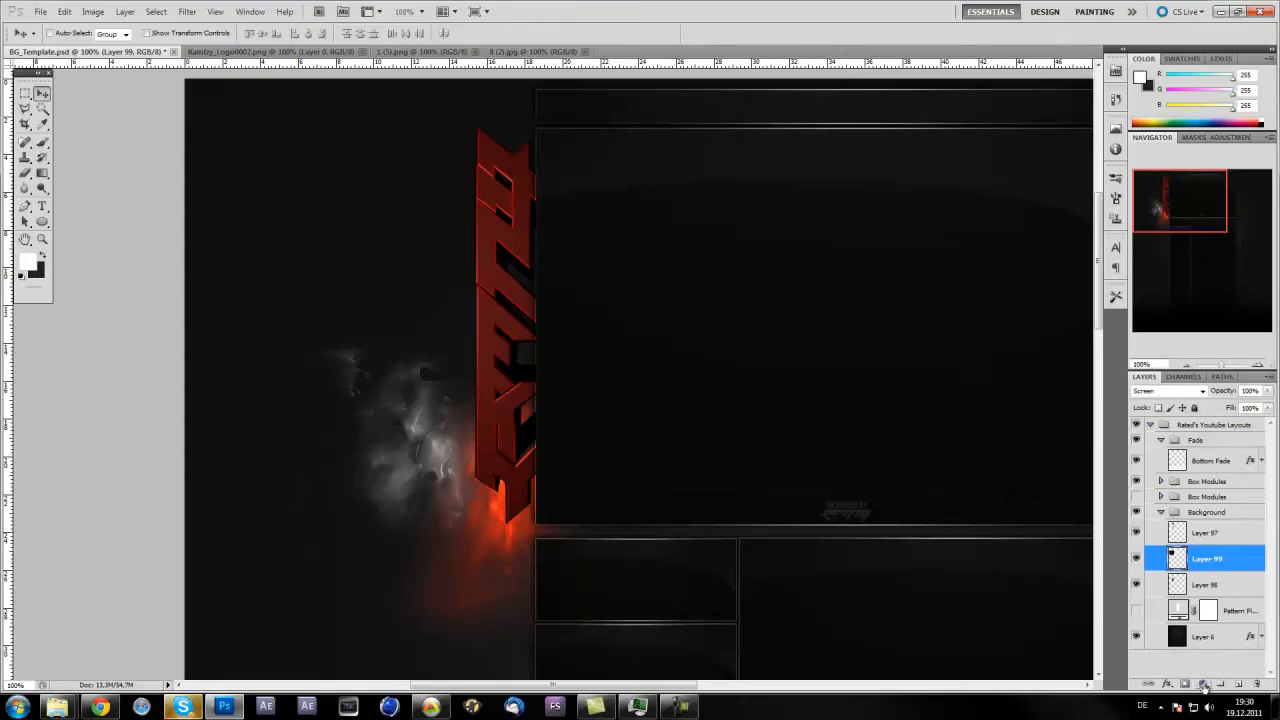
- Add a Gradient Map with a red colour stop, tinting the stroke red, and reselect the light layer
left_click(1204, 686)
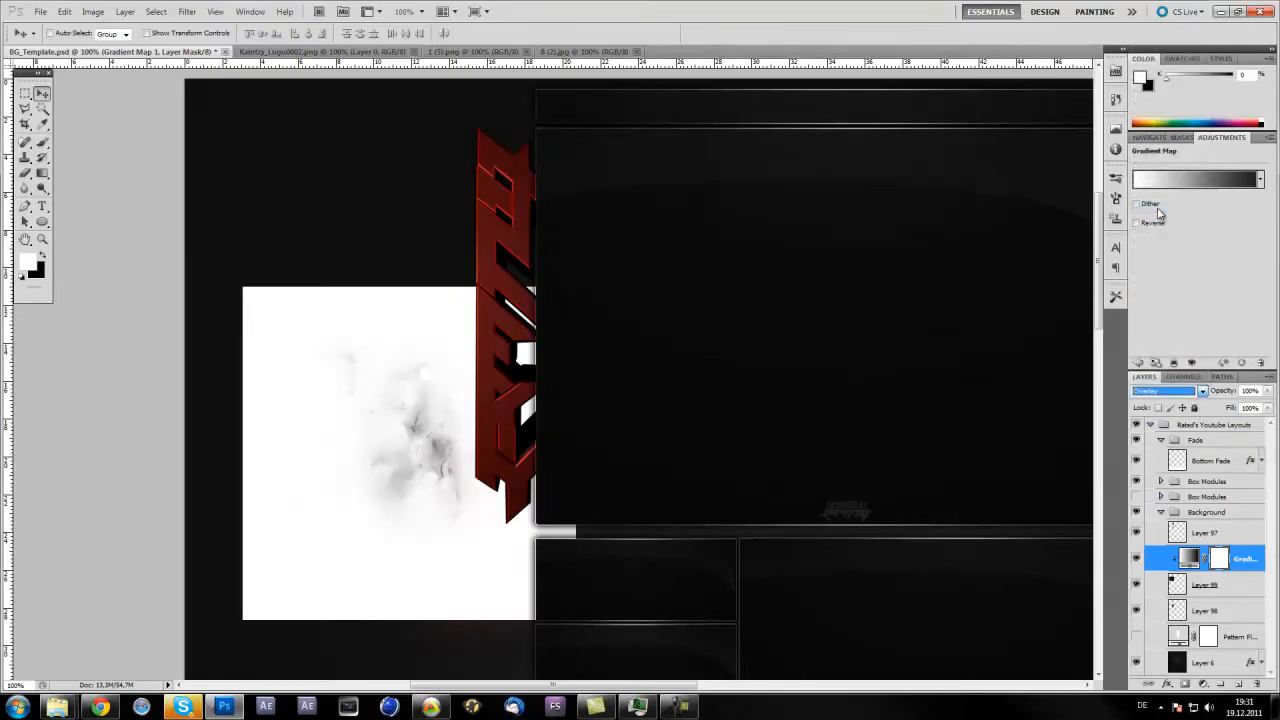
left_click(1196, 178)
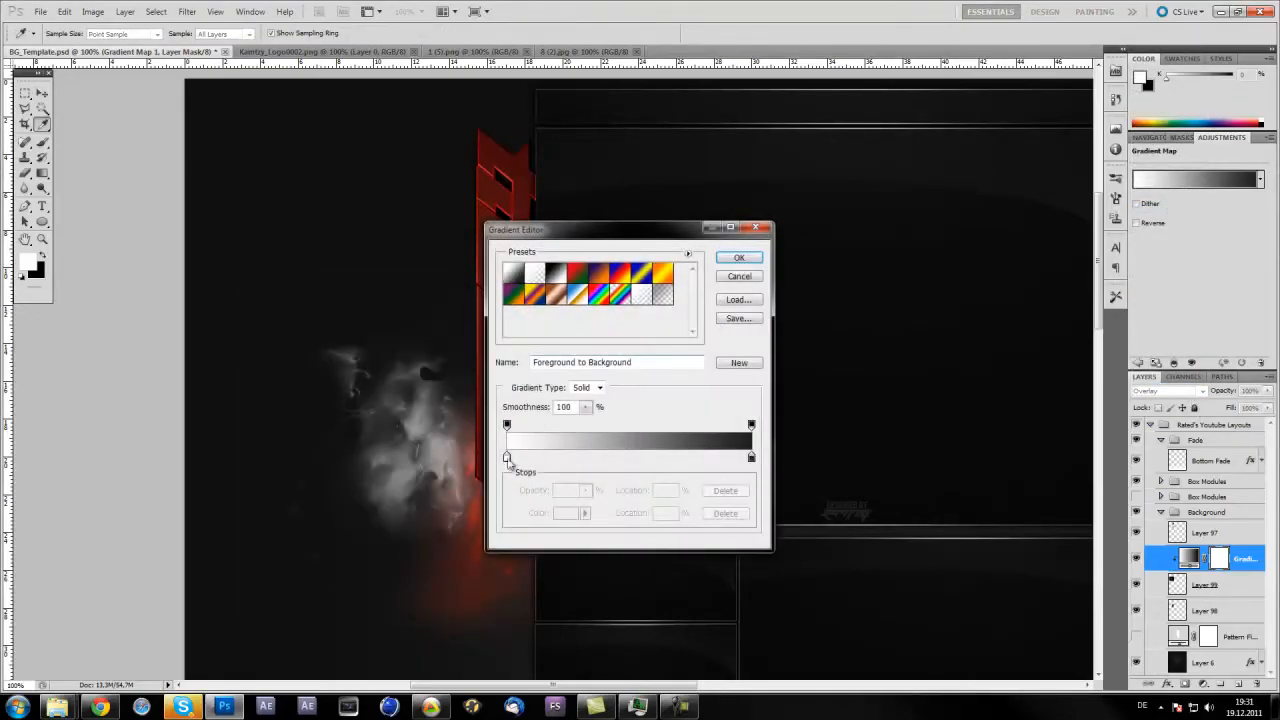
left_click(566, 512)
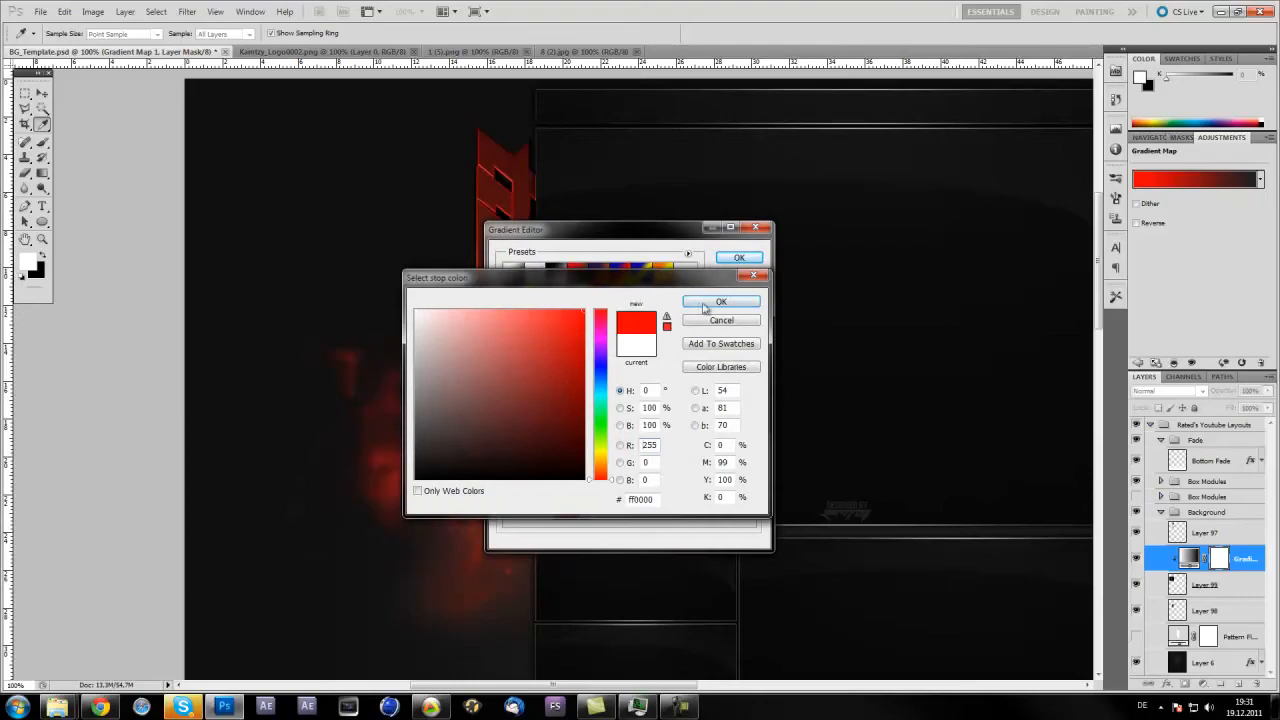
left_click(720, 300)
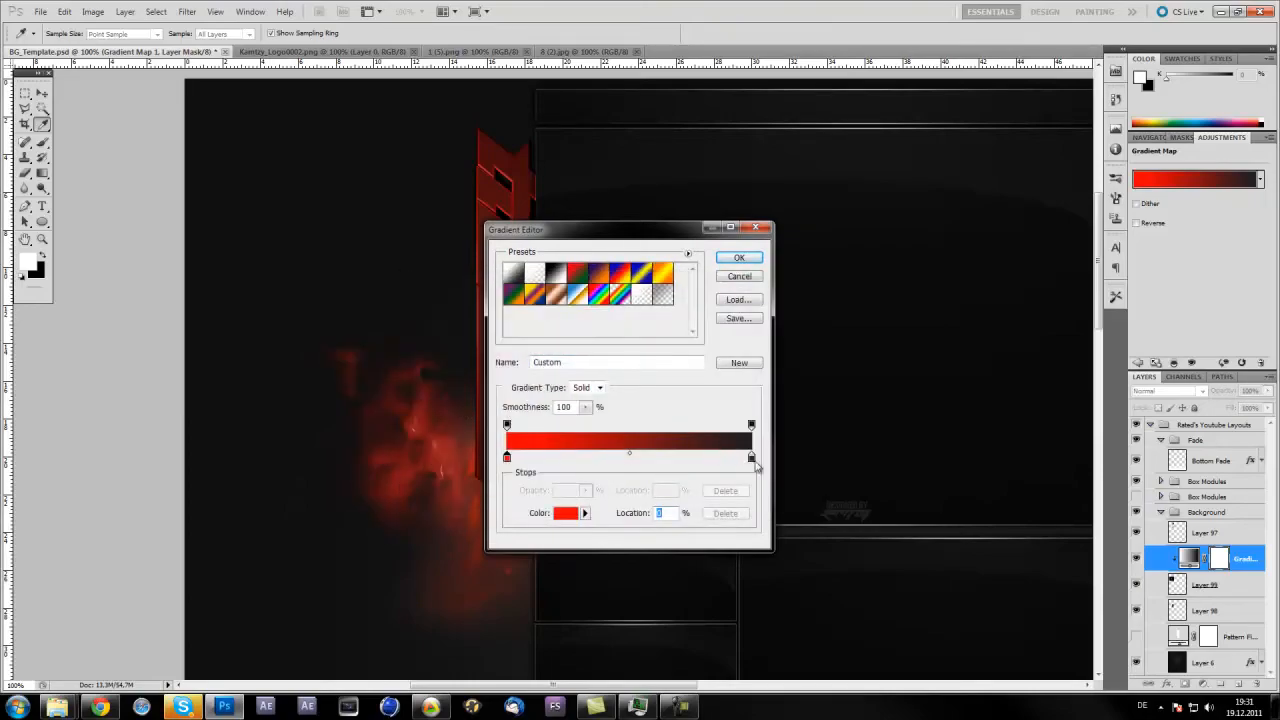
left_click(564, 512)
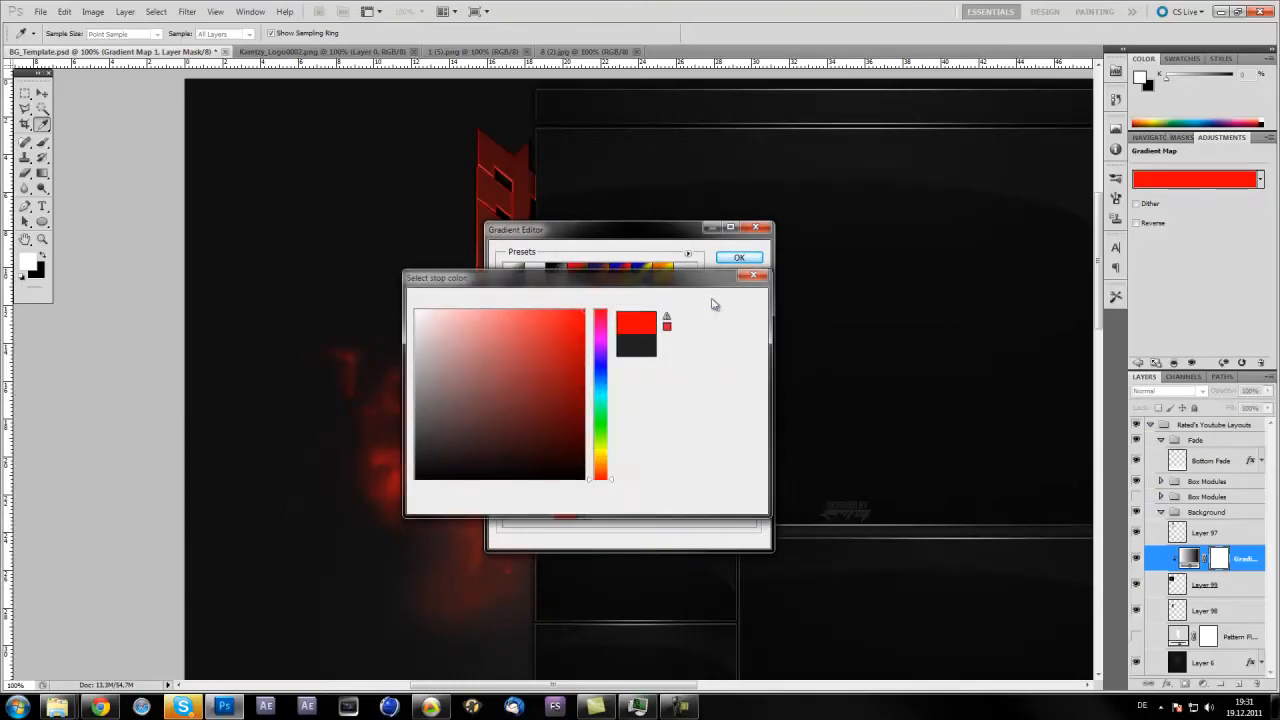
left_click(740, 256)
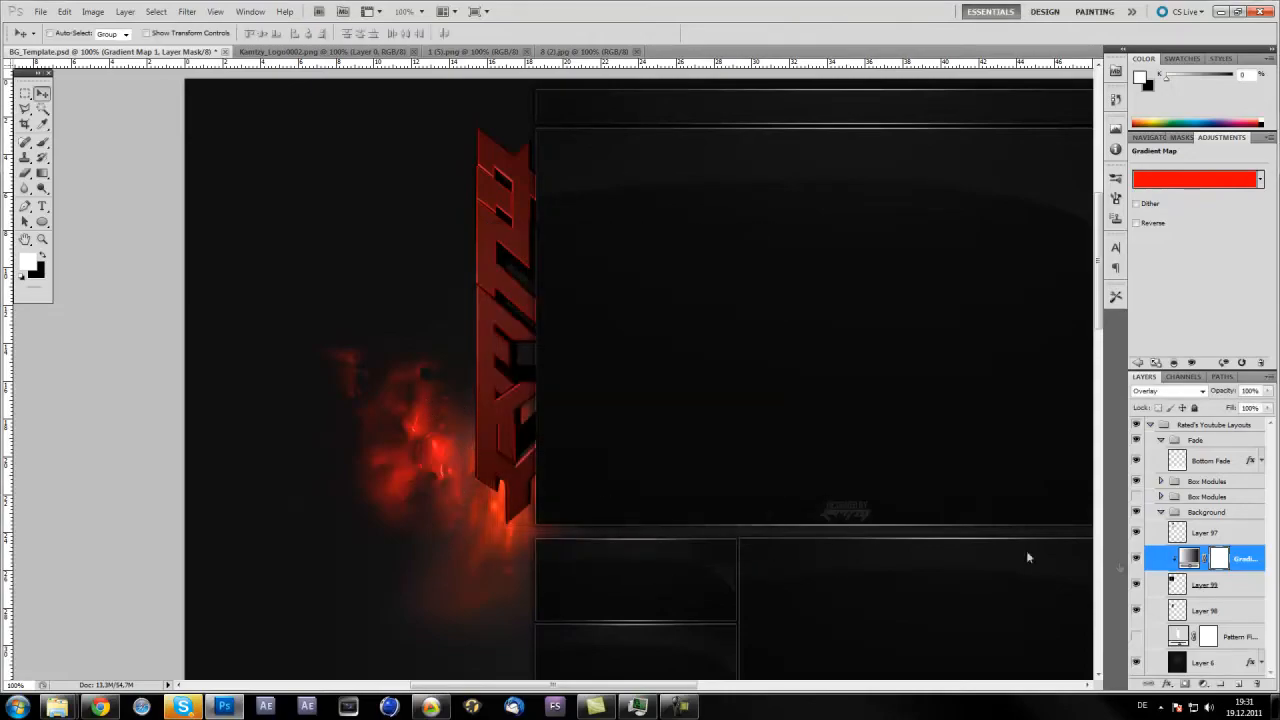
left_click(1204, 584)
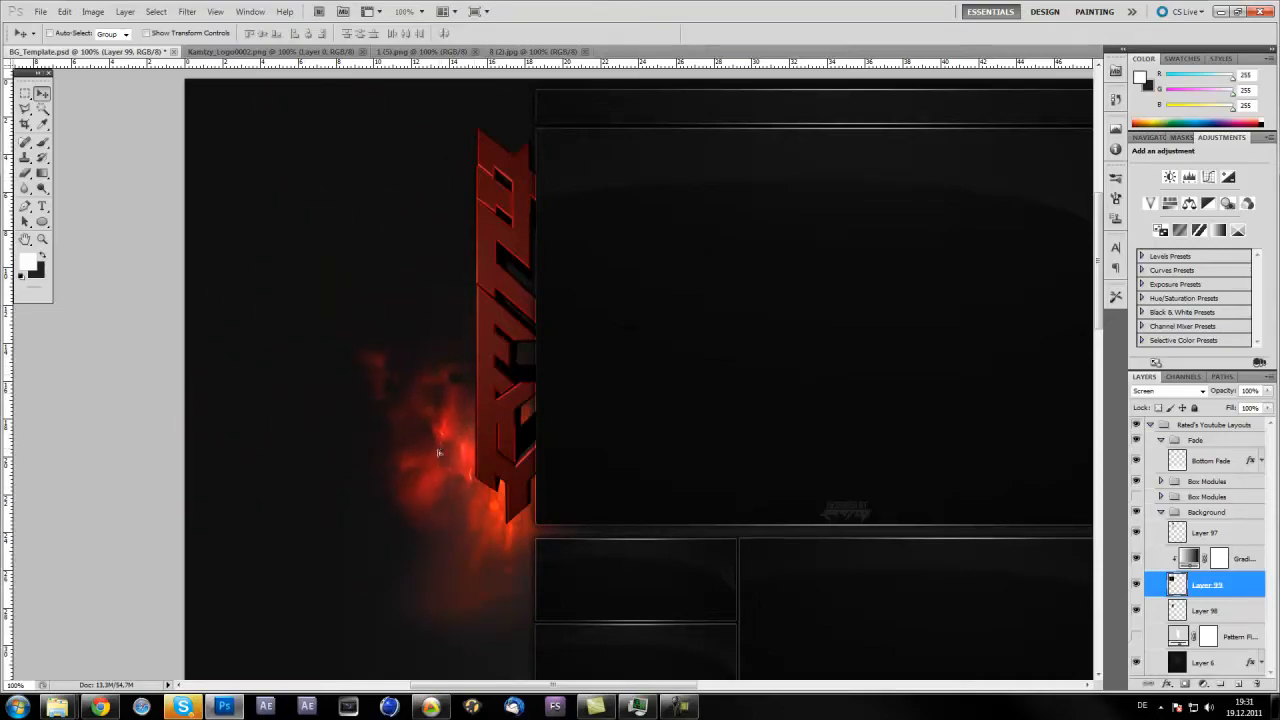
- Nudge the screened light layer so its orange glow runs along the logo's left edge
left_click_drag(436, 452, 478, 376)
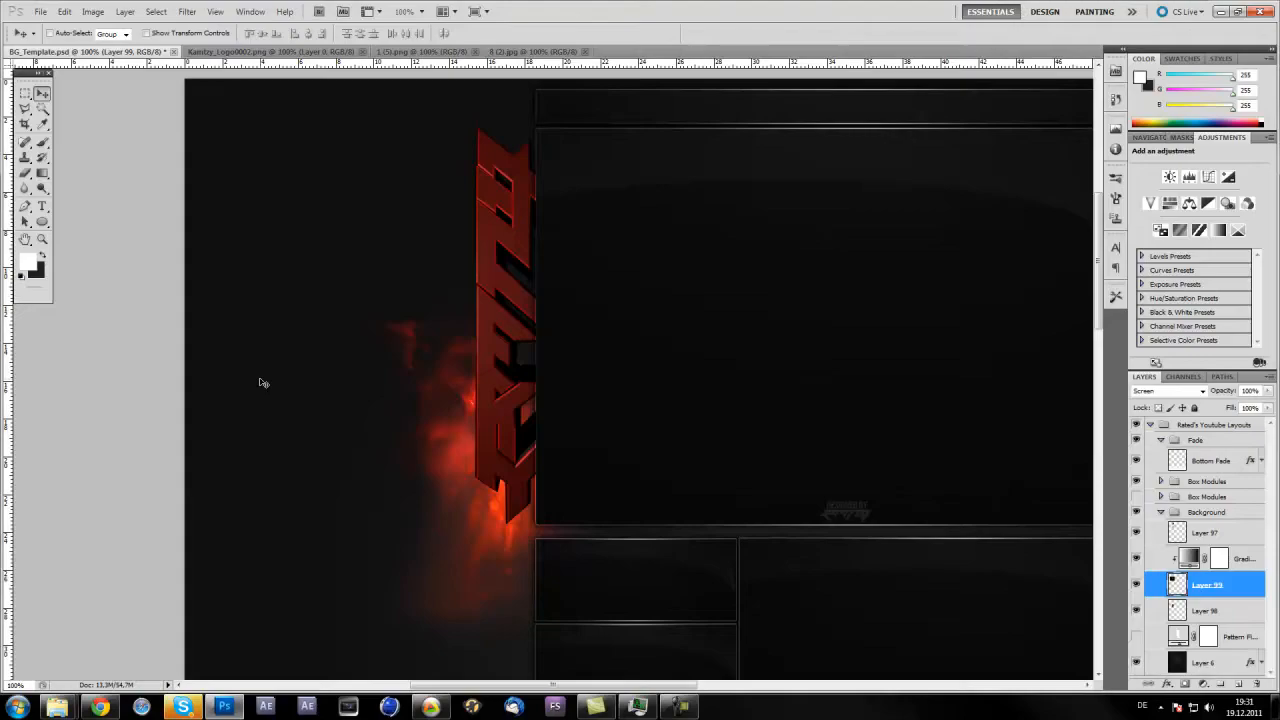
mouse_move(512, 512)
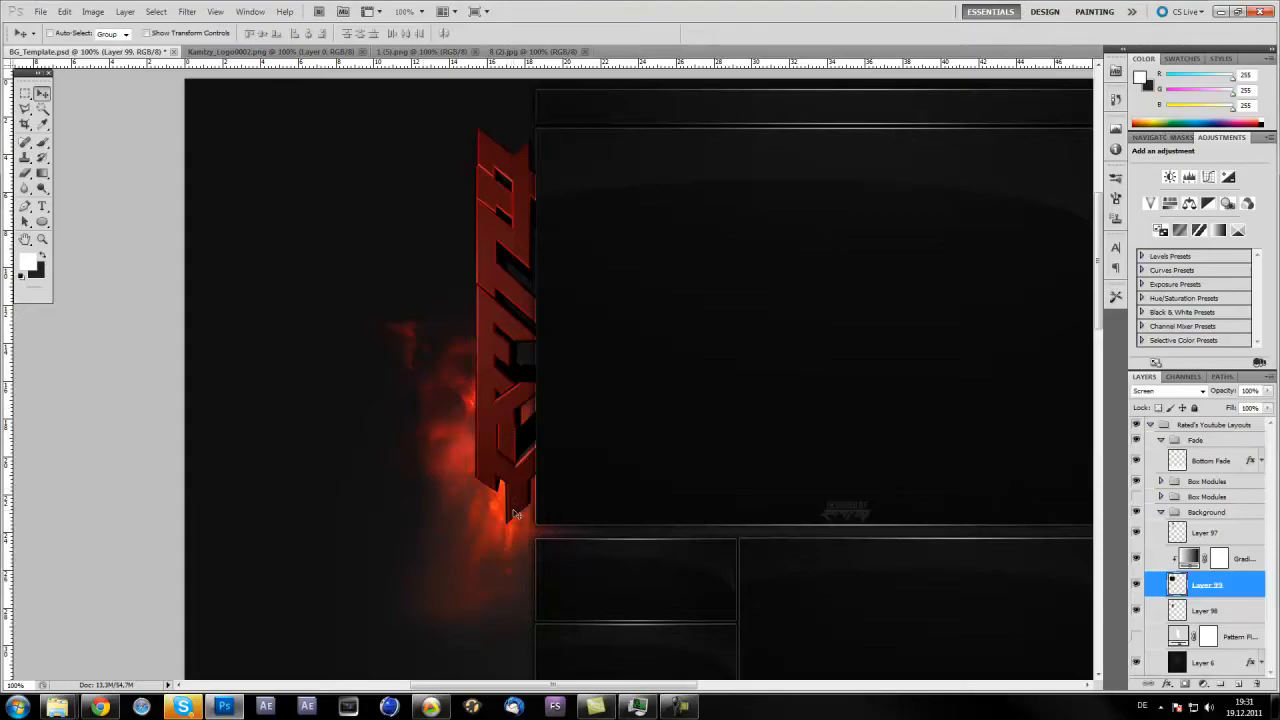
mouse_move(470, 308)
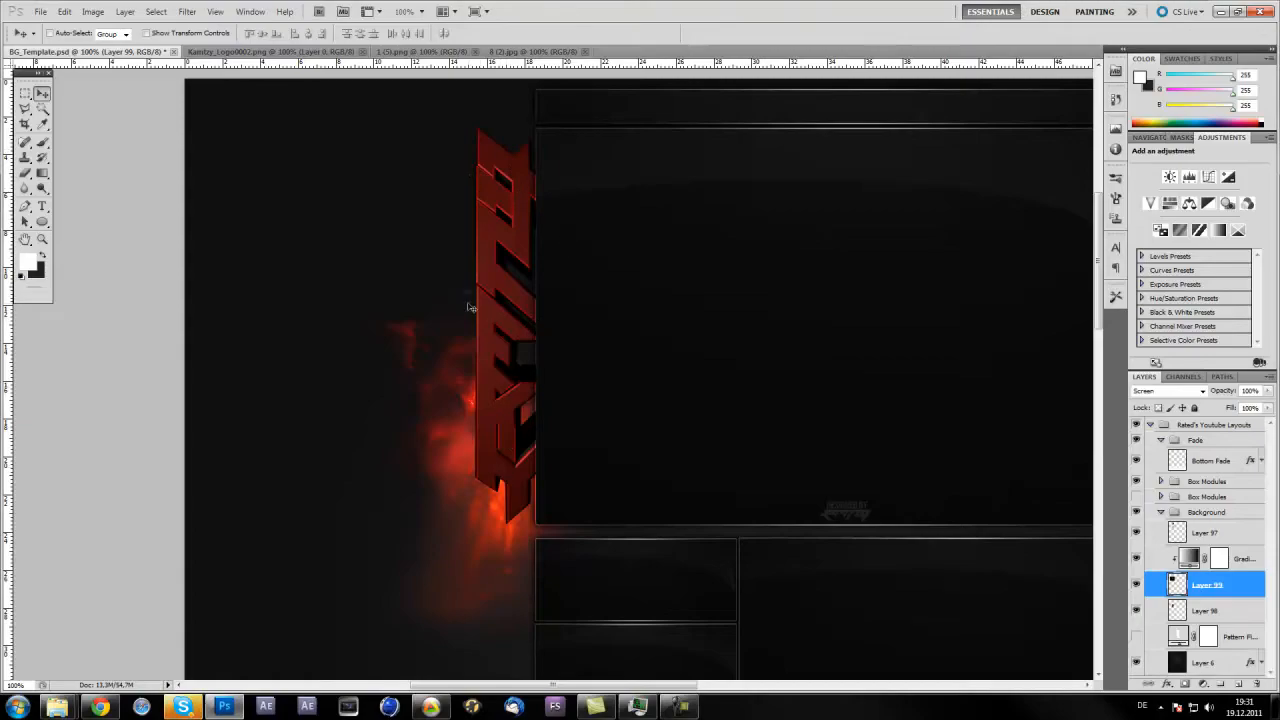
mouse_move(458, 278)
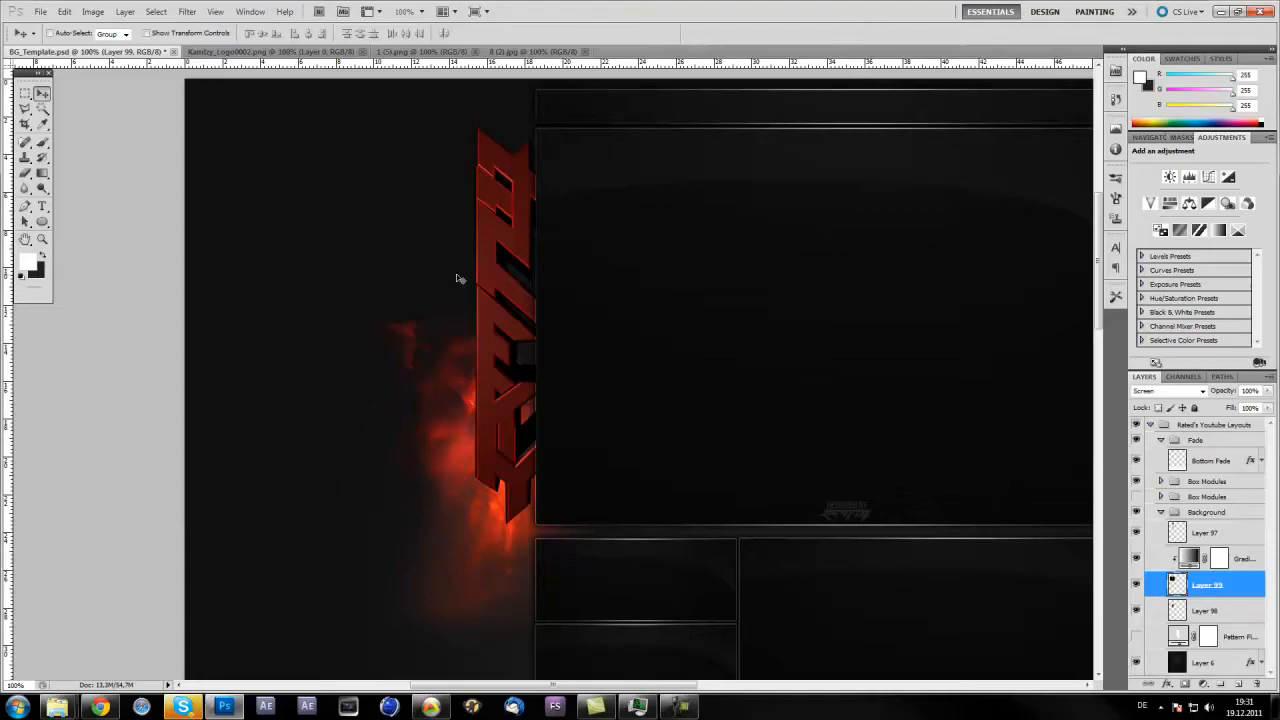
mouse_move(444, 408)
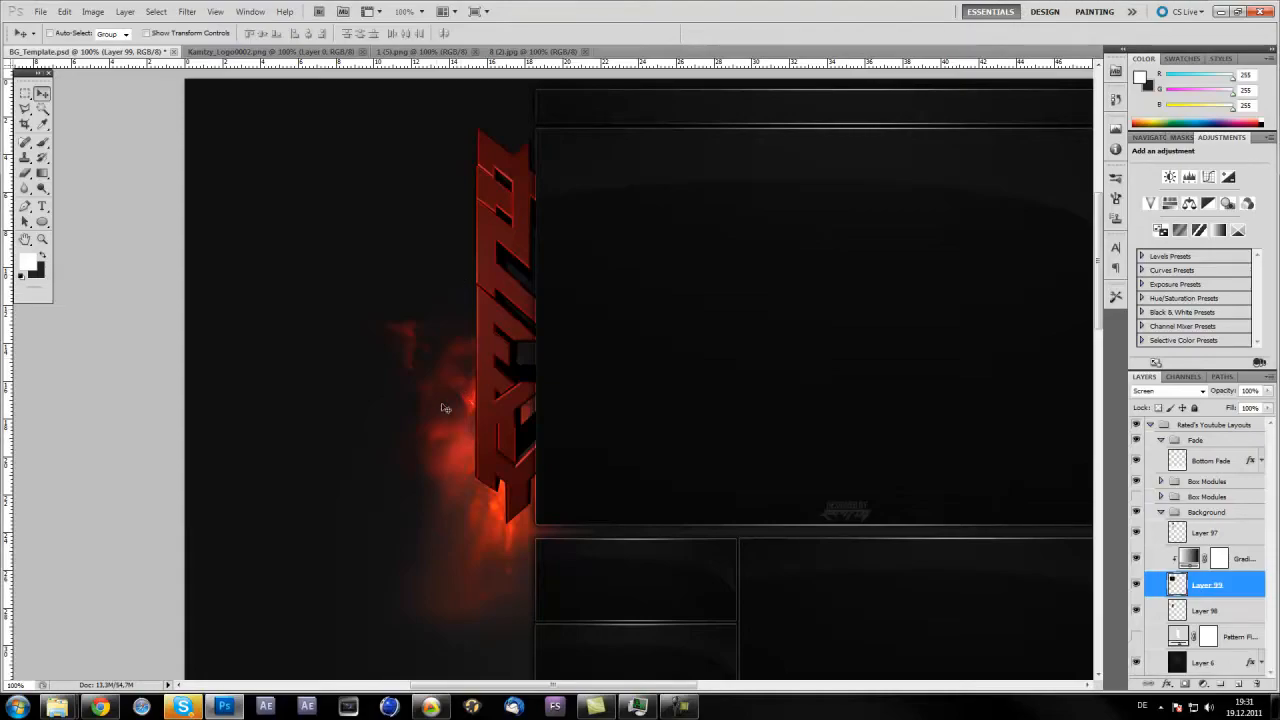
mouse_move(390, 388)
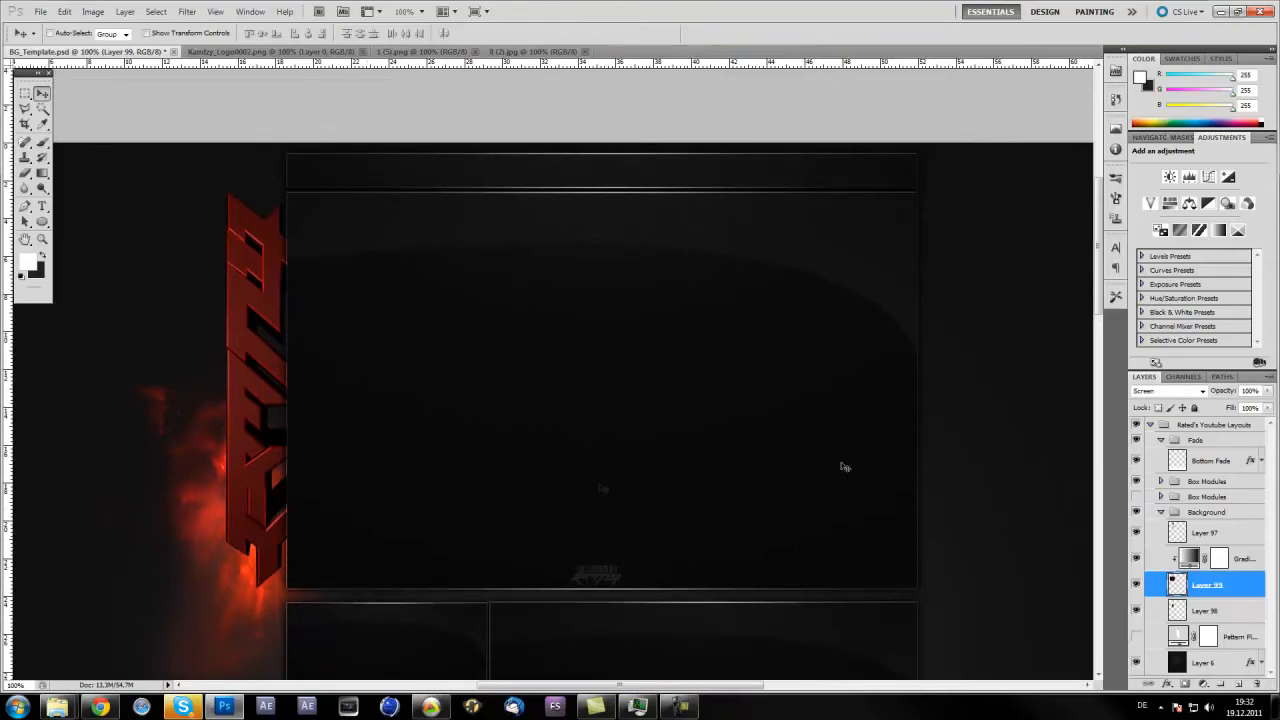
scroll("down", 3)
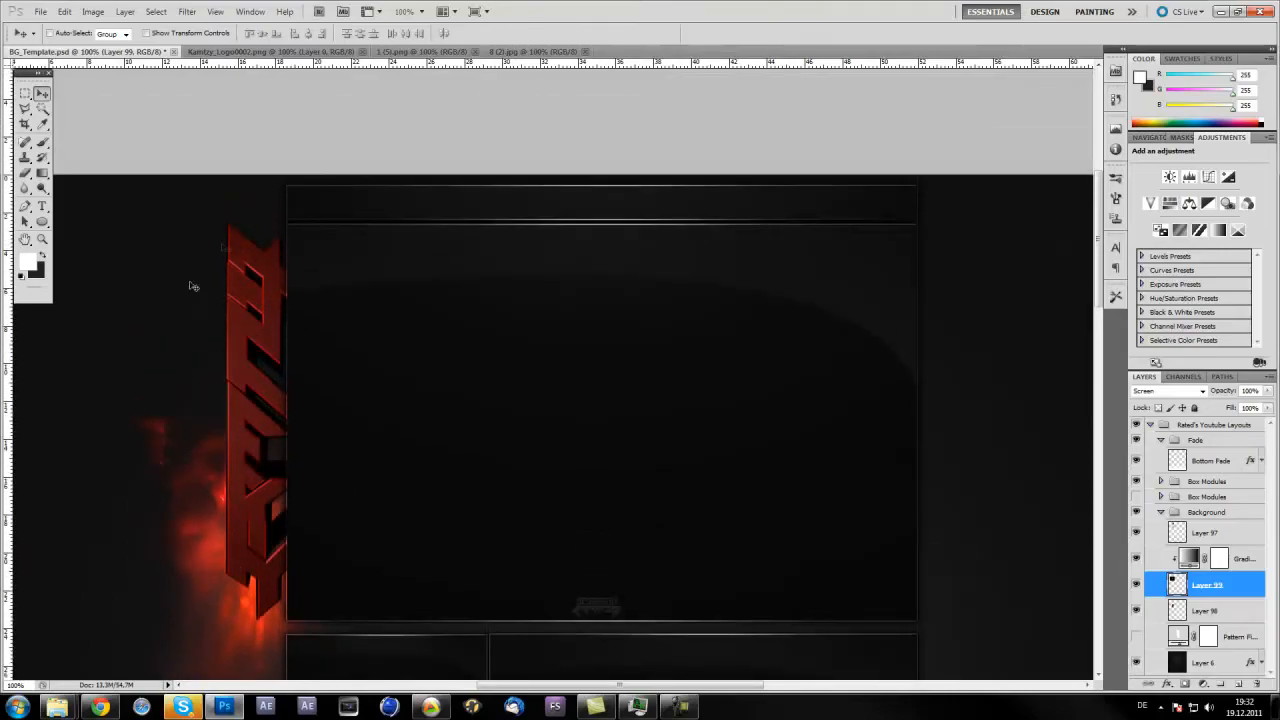
mouse_move(188, 440)
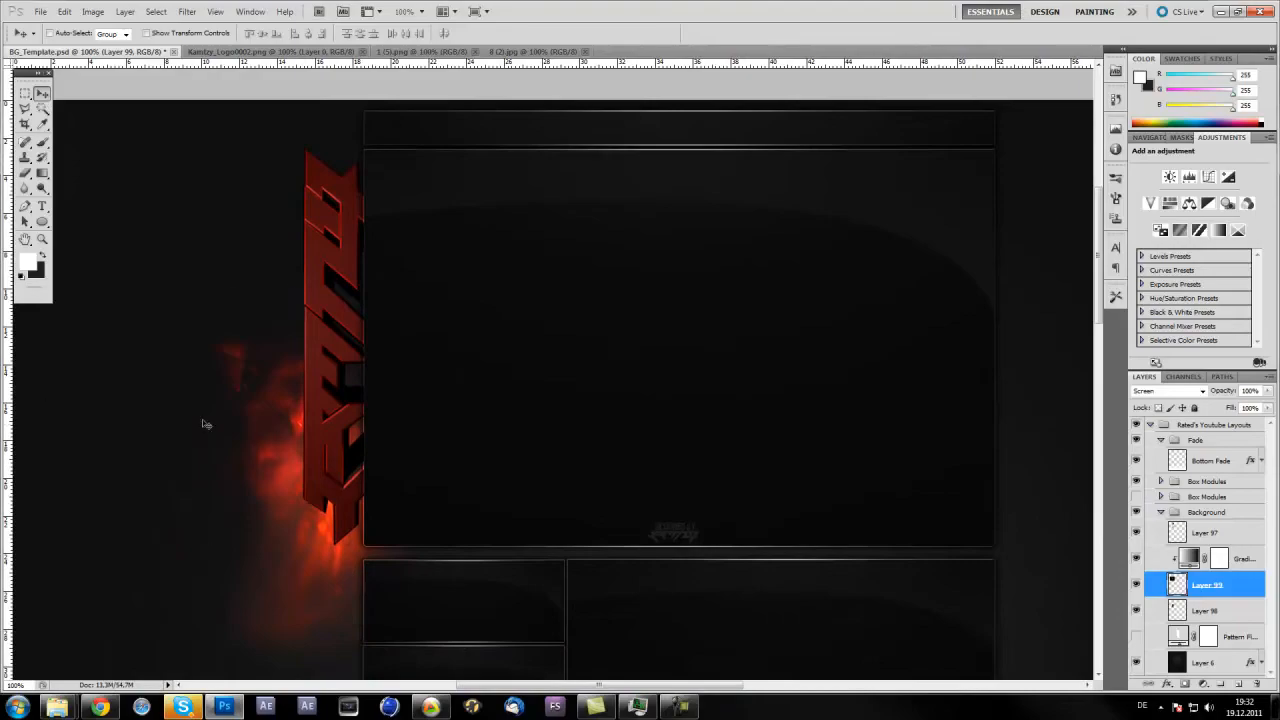
scroll("up", 3)
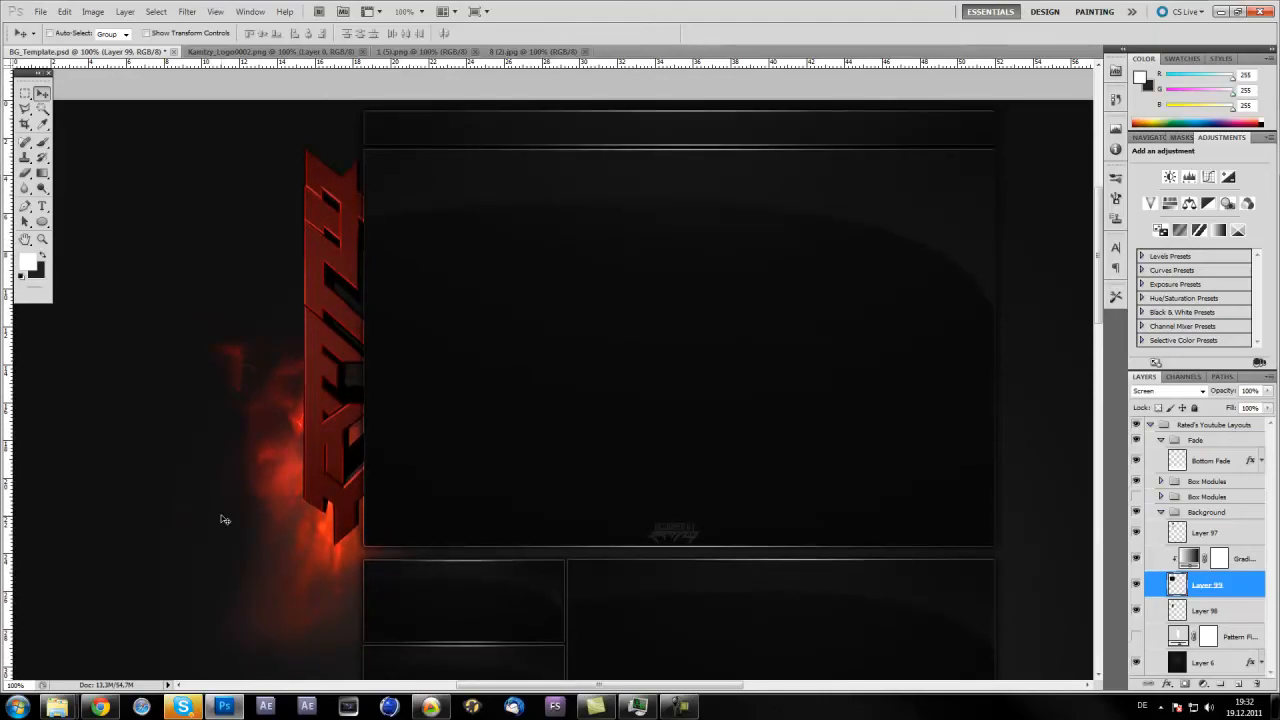
mouse_move(80, 194)
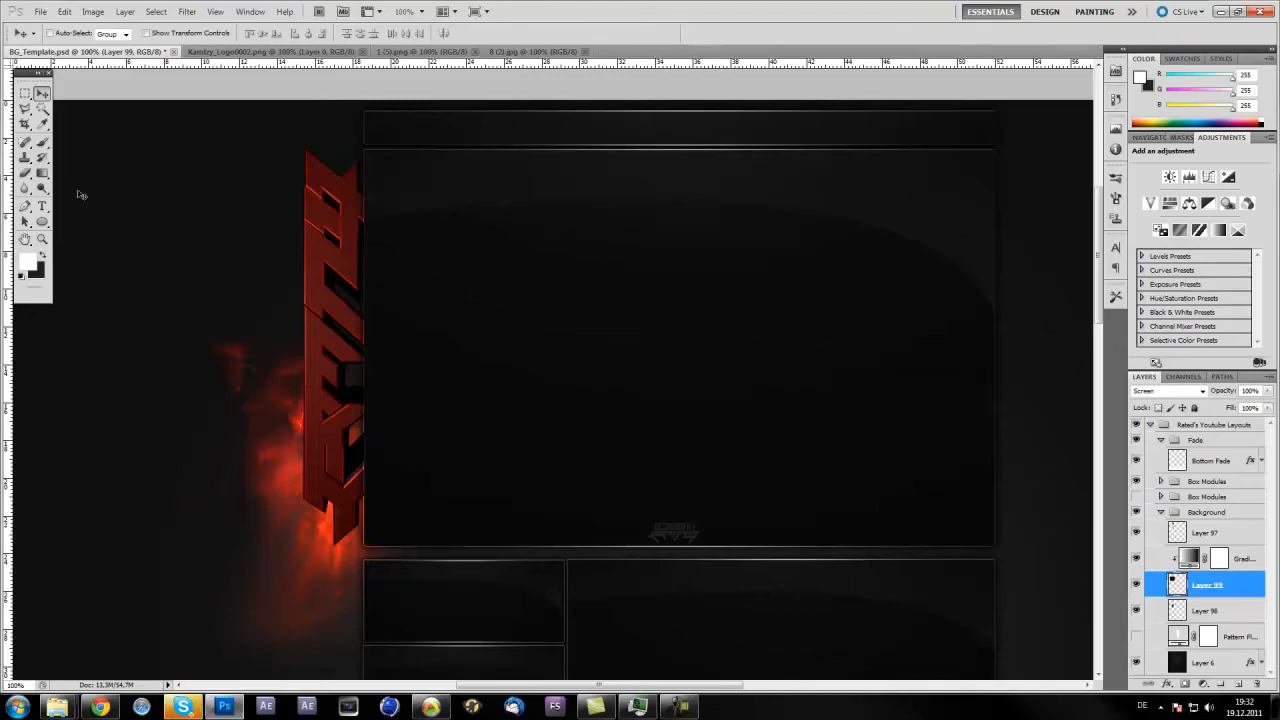
mouse_move(570, 356)
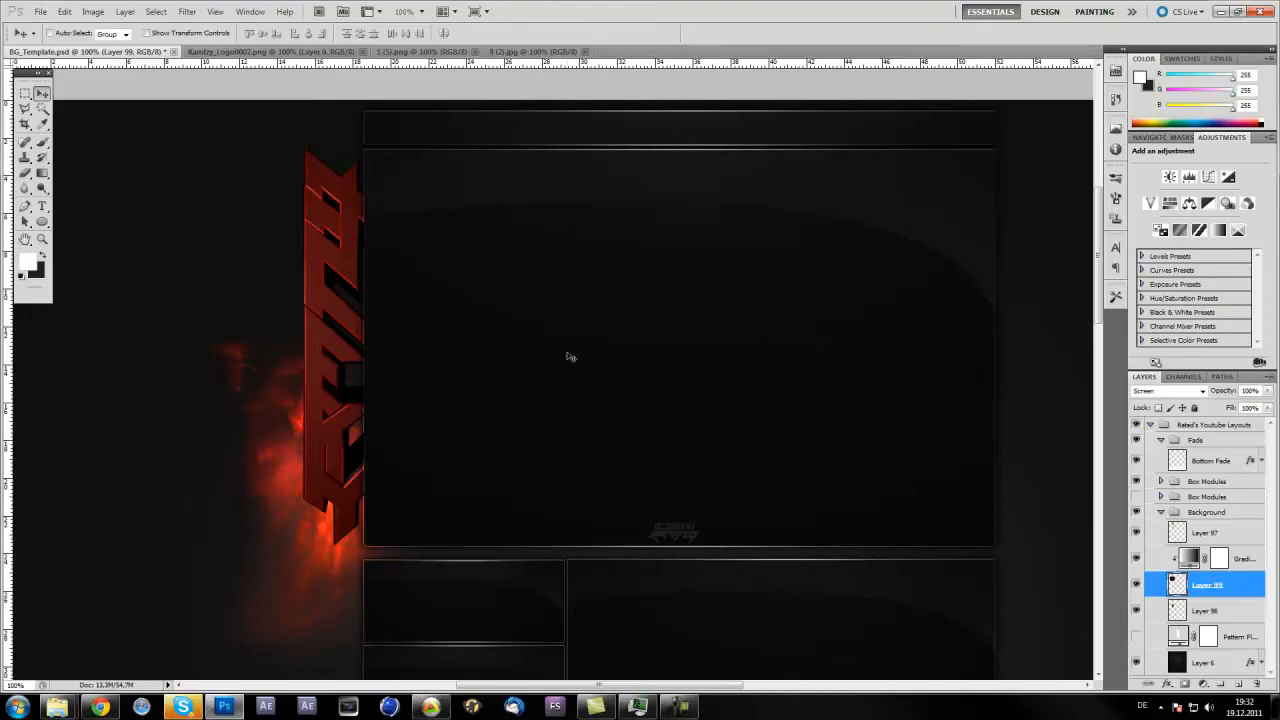
mouse_move(222, 448)
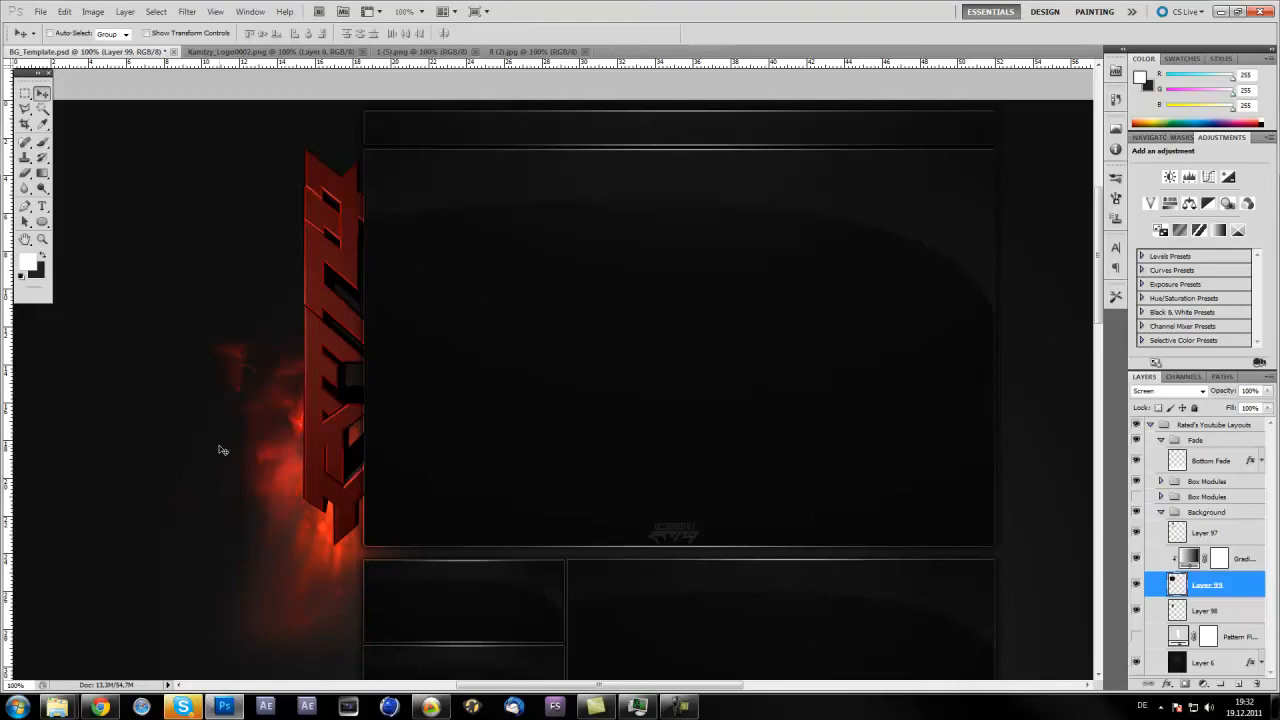
mouse_move(180, 486)
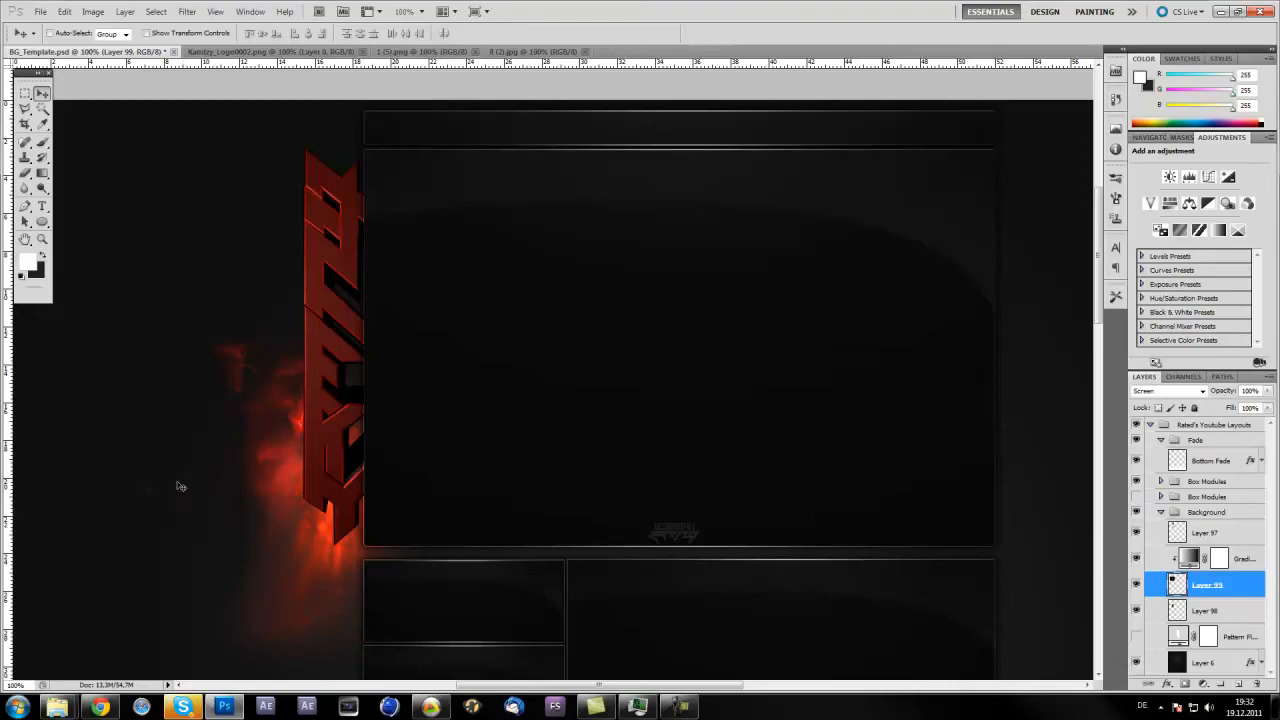
mouse_move(216, 434)
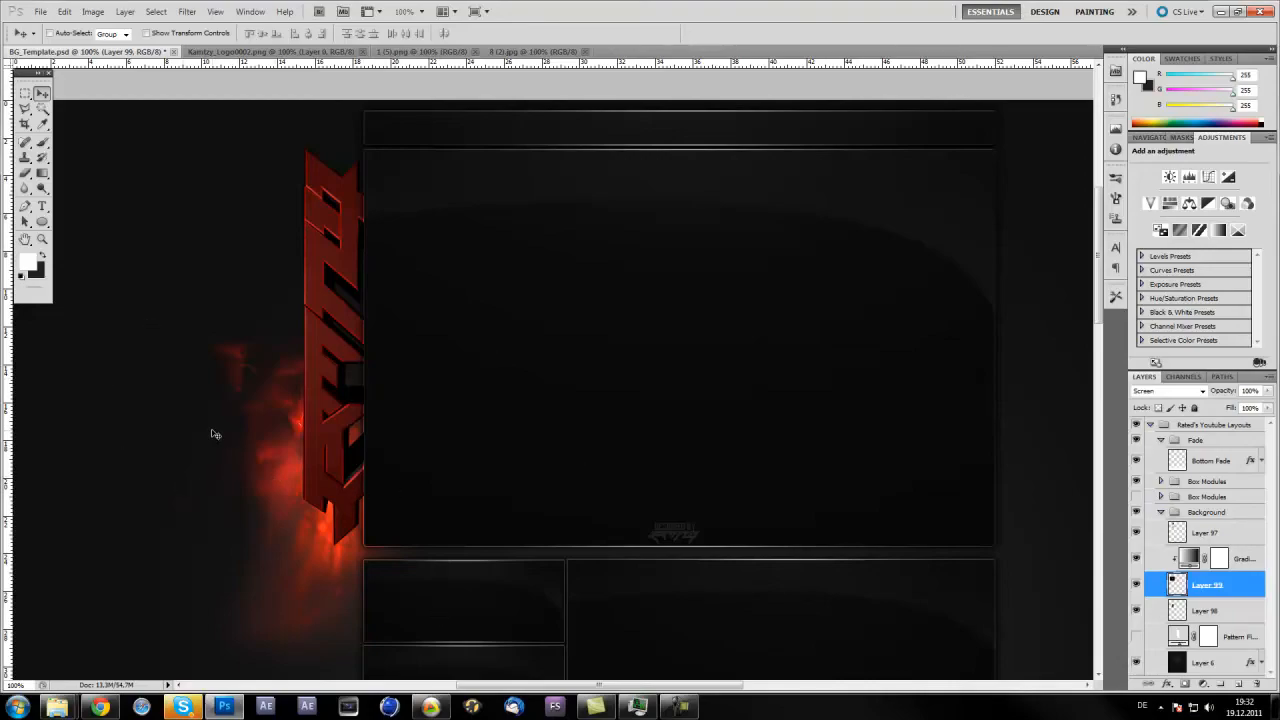
mouse_move(140, 420)
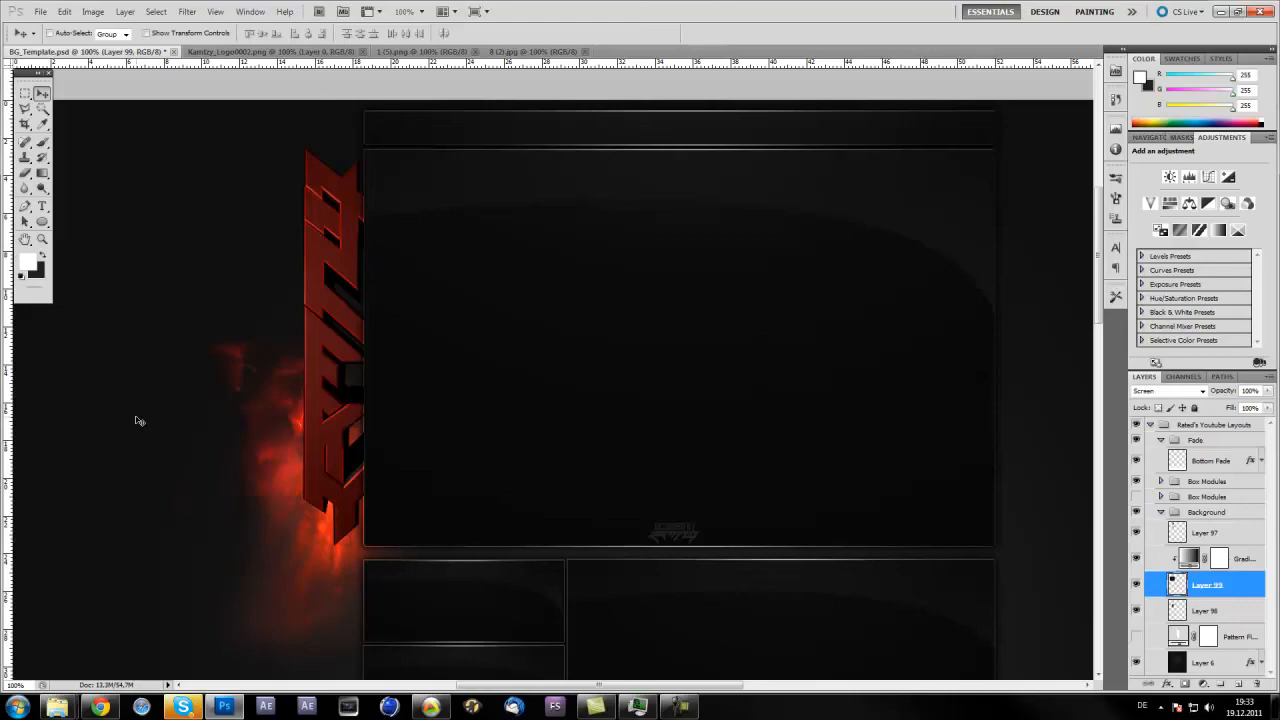
mouse_move(472, 512)
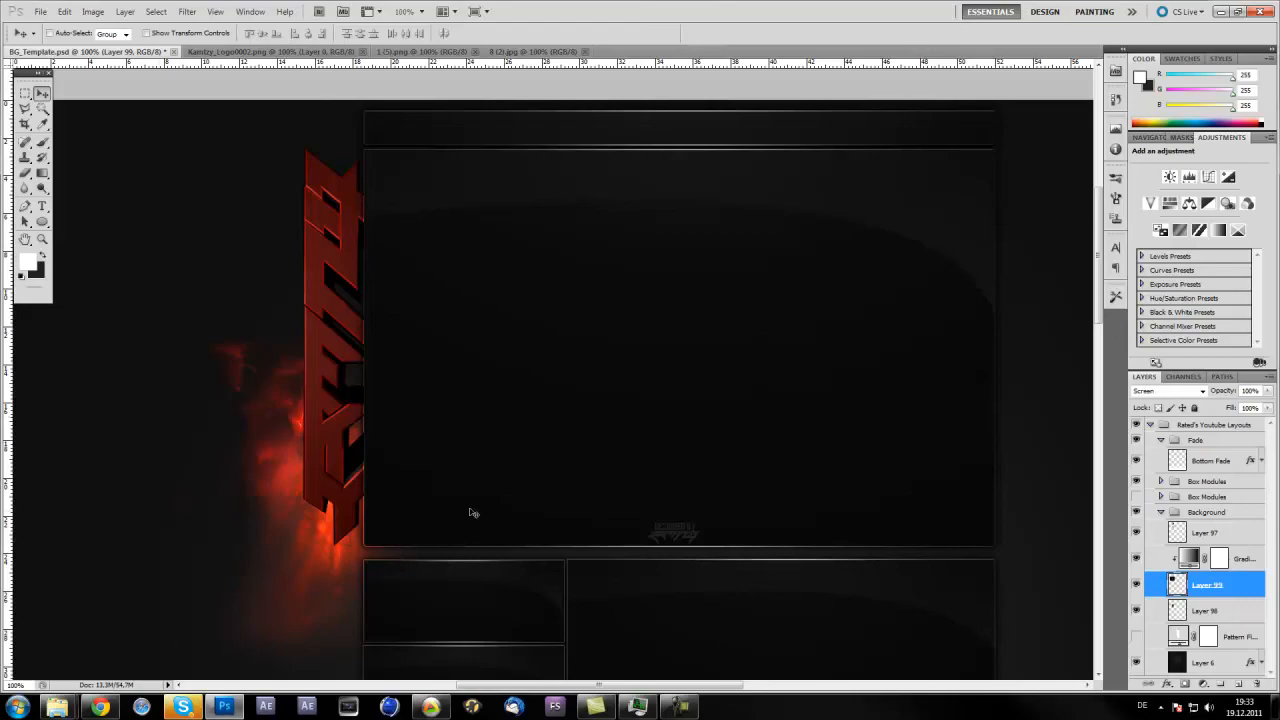